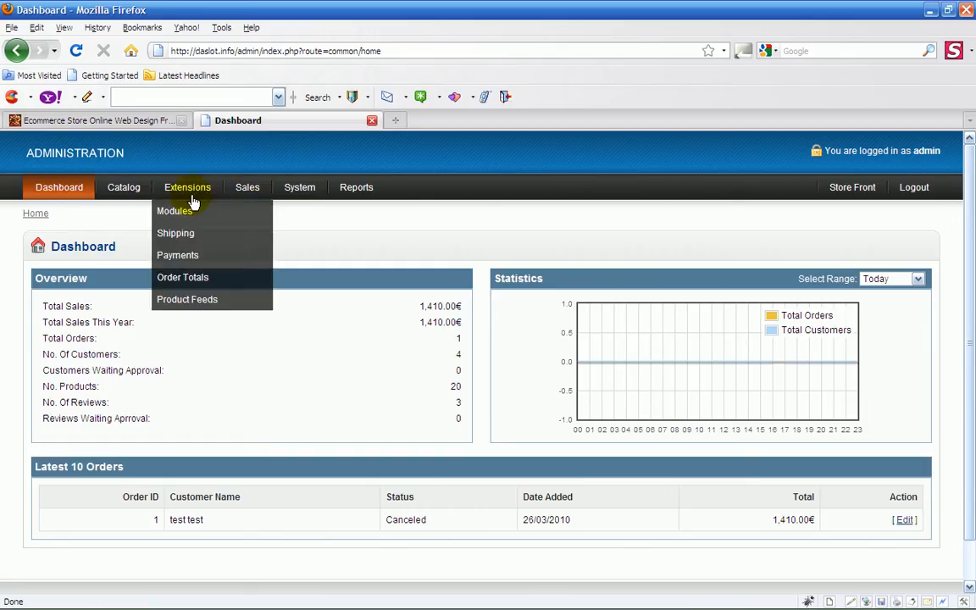
Step: Open the Weight Based Shipping settings from the Extensions > Shipping list
click(176, 233)
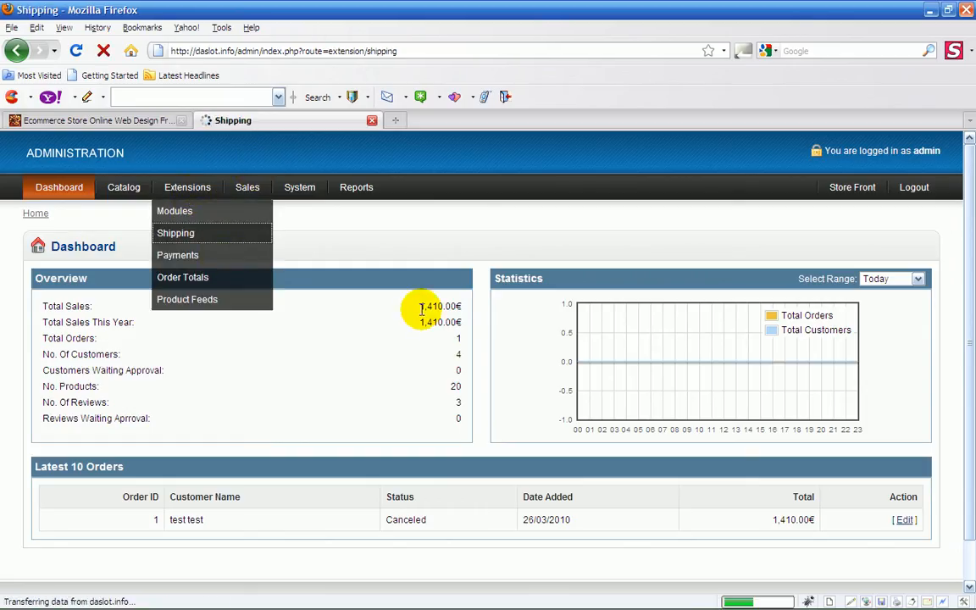
click(176, 232)
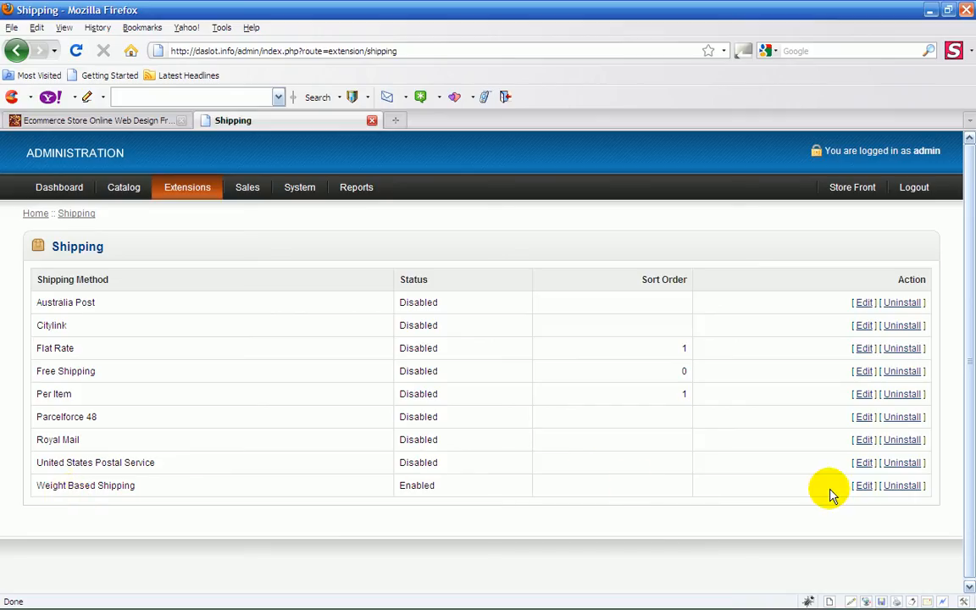
click(862, 484)
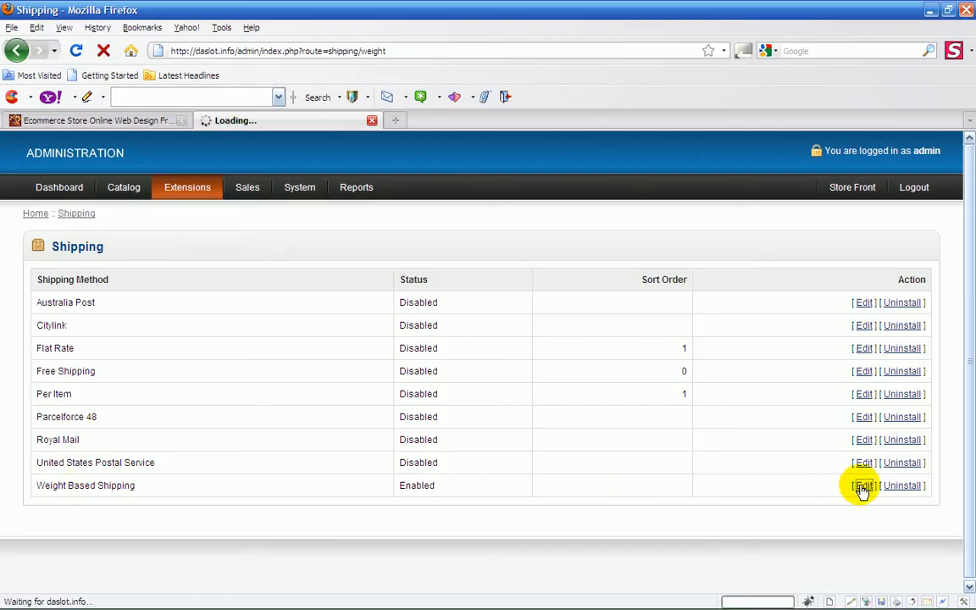
click(863, 484)
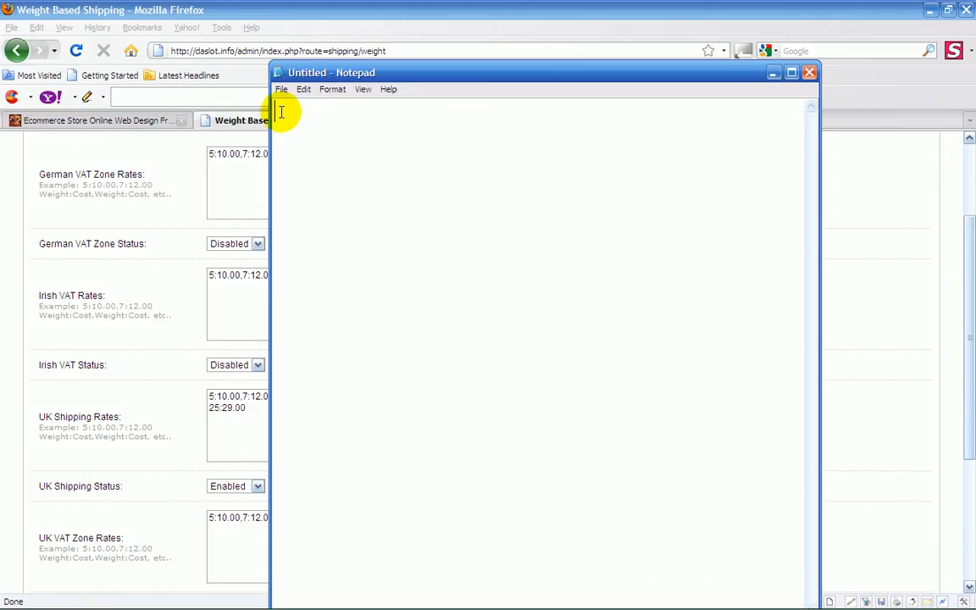
Step: Enter the rate list 5:10.00,7:12.00,10:20.00,15:17.00,20:20.00,25:29.00 in Notepad and begin closing it
text(5:10.00,7:12.00,10:20.00,15:17.00,20:20.00,25:29.00)
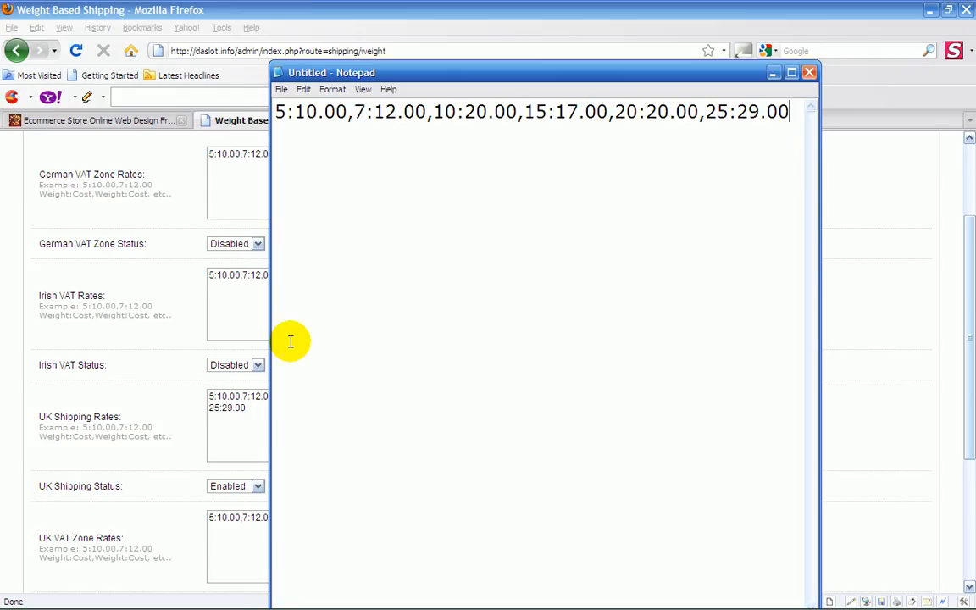
mouse_move(454, 255)
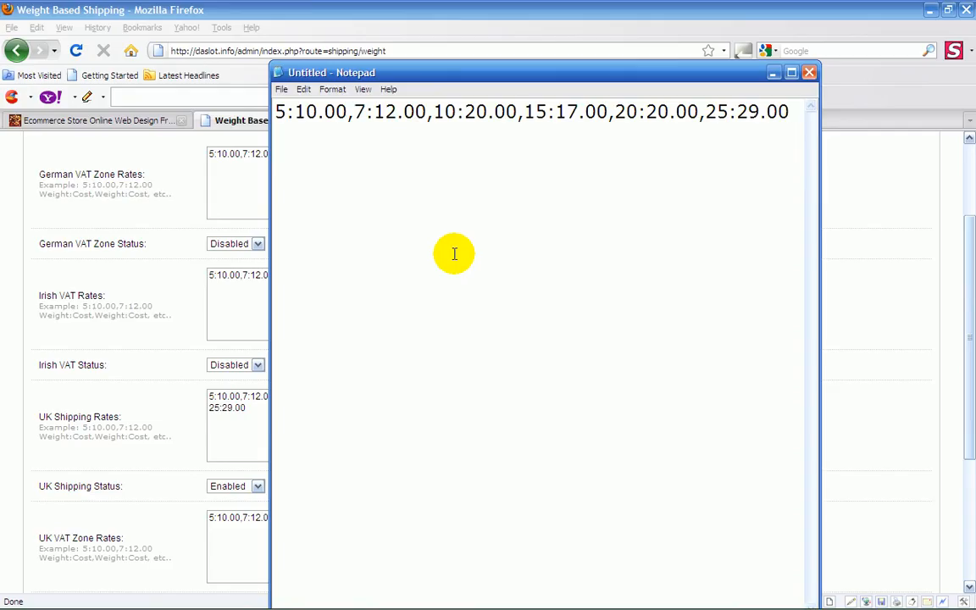
mouse_move(0, 156)
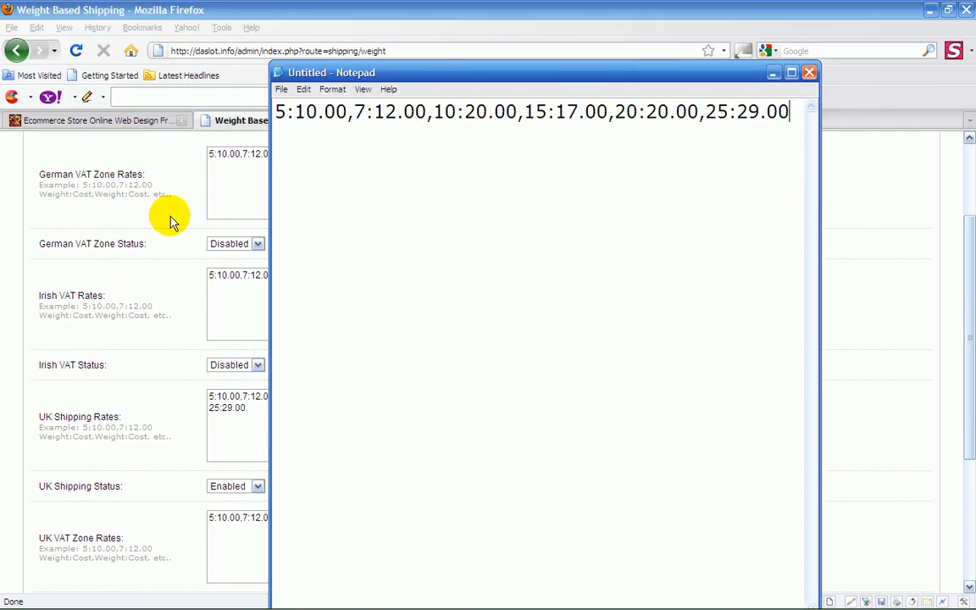
mouse_move(345, 355)
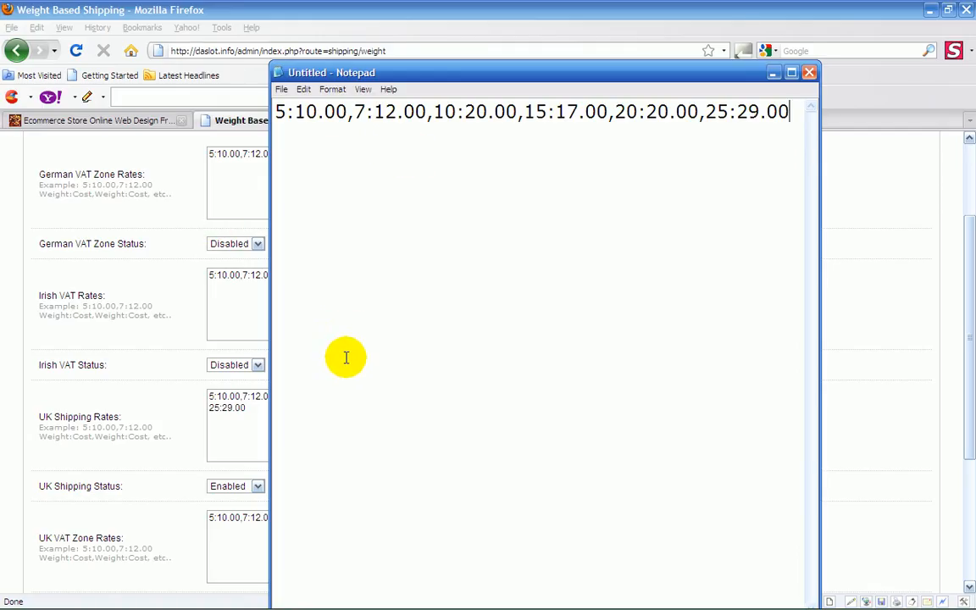
mouse_move(280, 122)
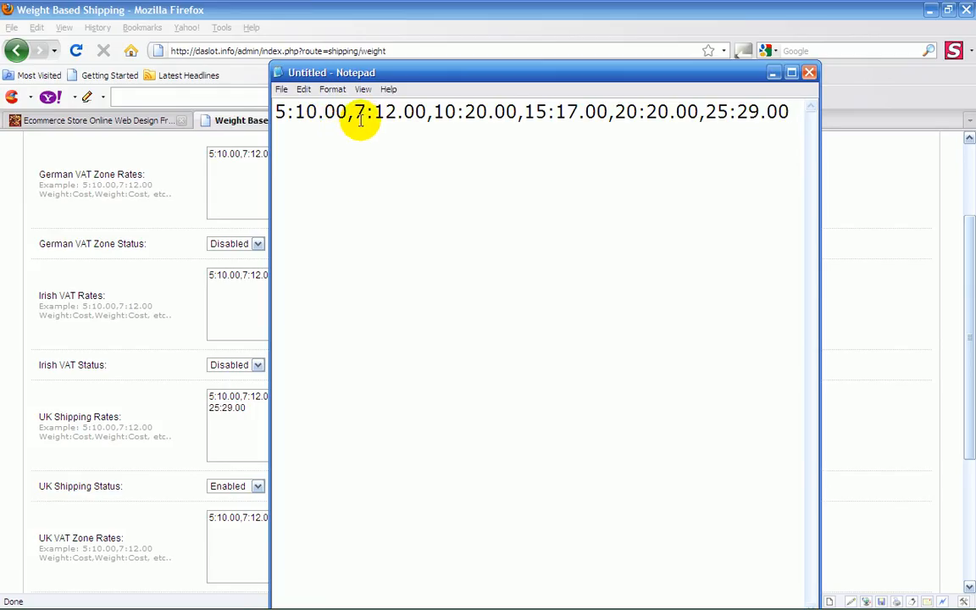
mouse_move(457, 116)
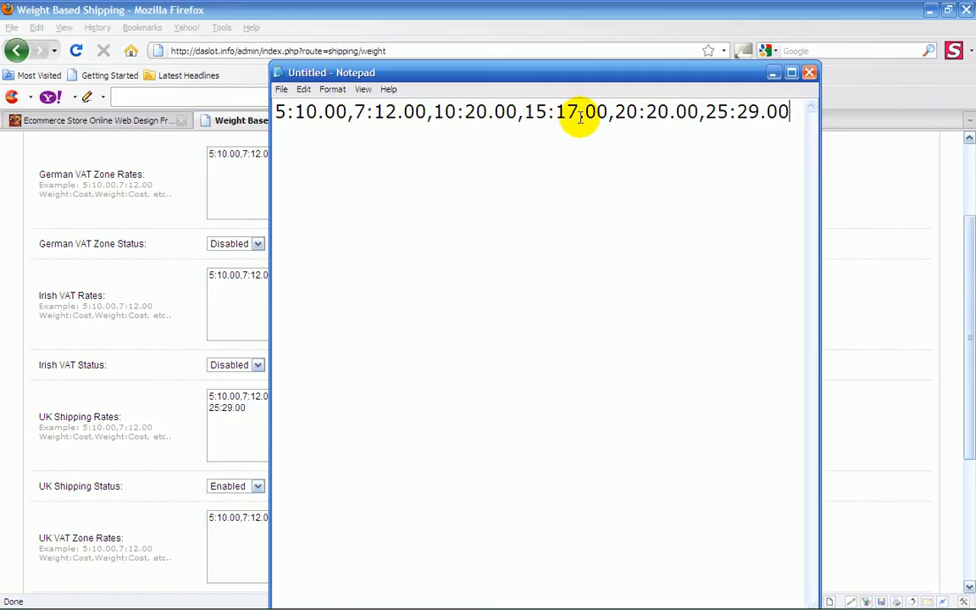
mouse_move(628, 119)
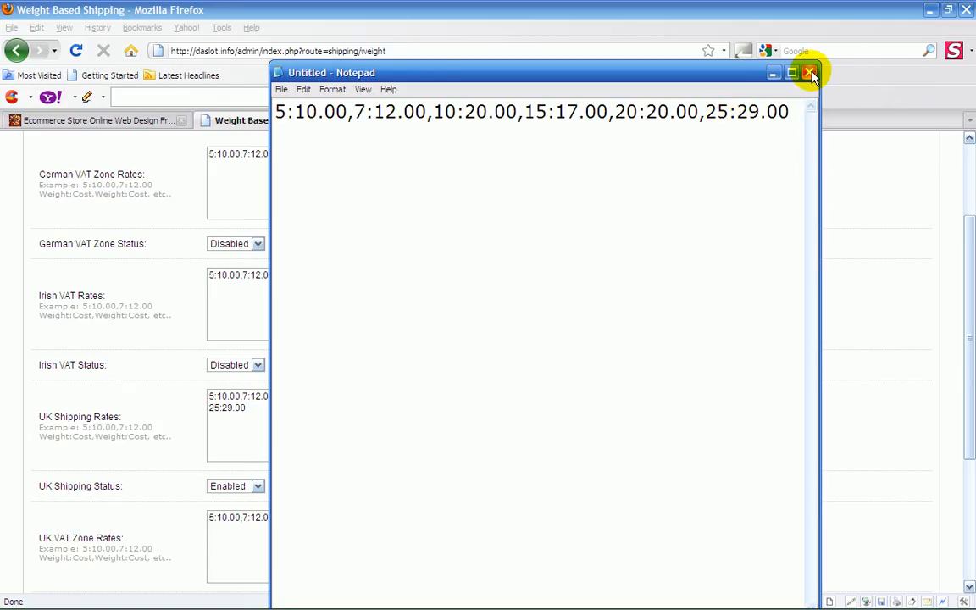
click(808, 71)
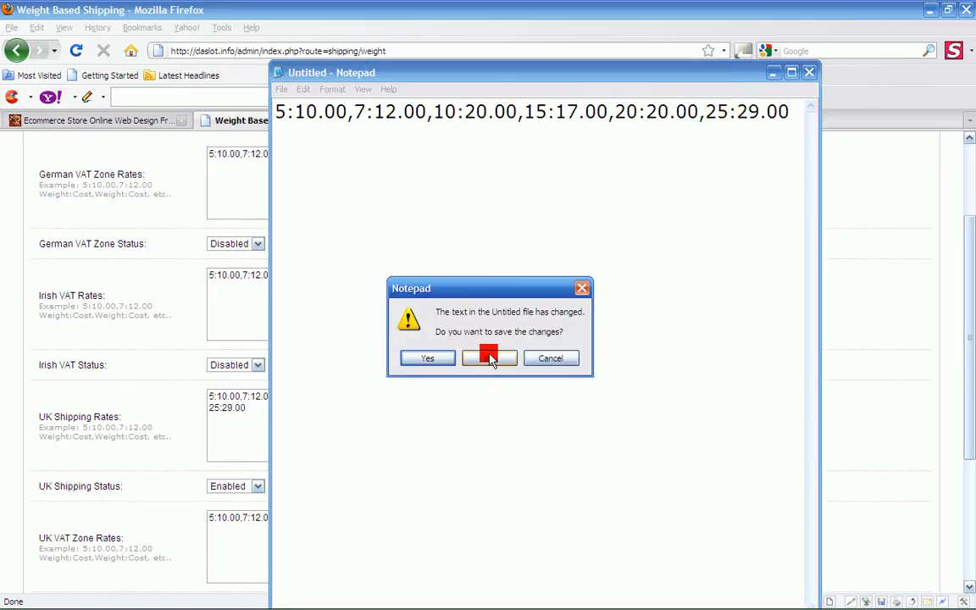
Step: Discard the Notepad note without saving
click(487, 357)
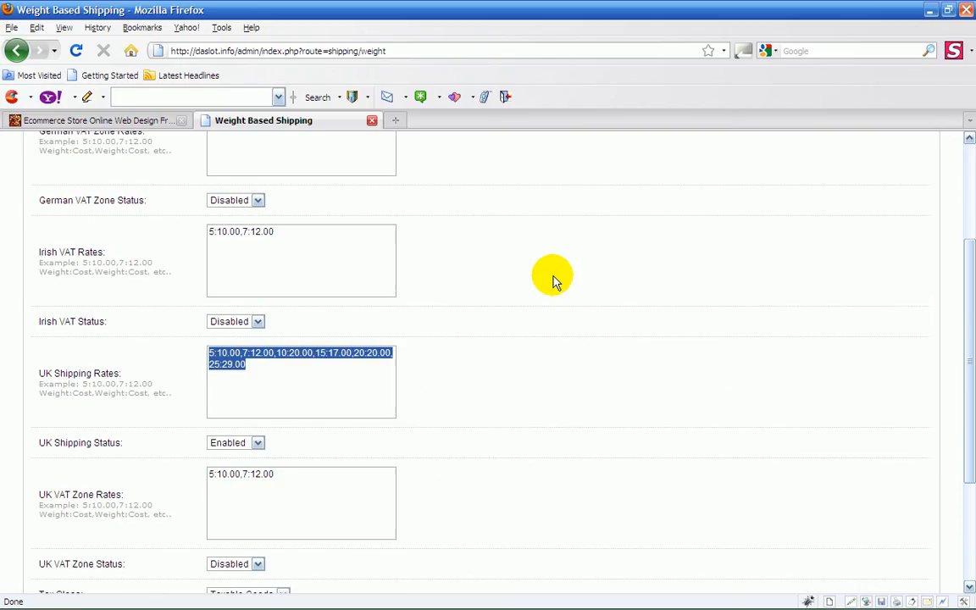
mouse_move(660, 297)
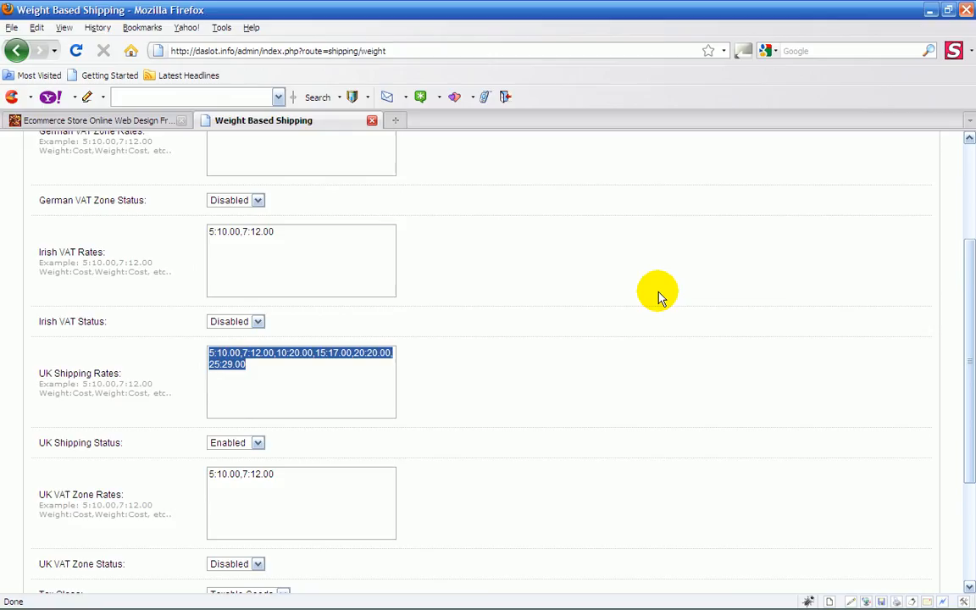
mouse_move(637, 266)
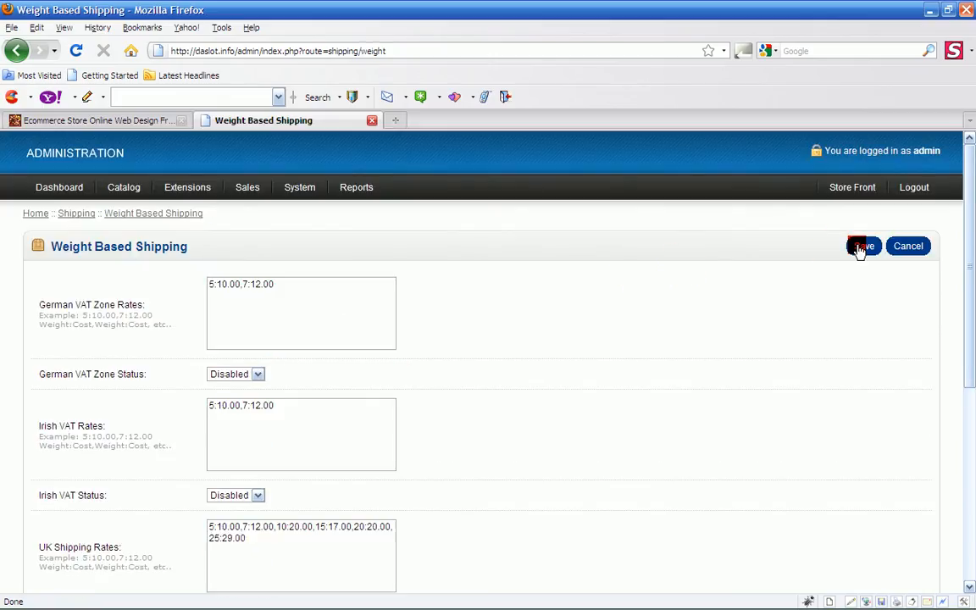
Step: Save the shipping settings, then add the Apple Cinema 30" from the Apple brand to the cart
click(863, 246)
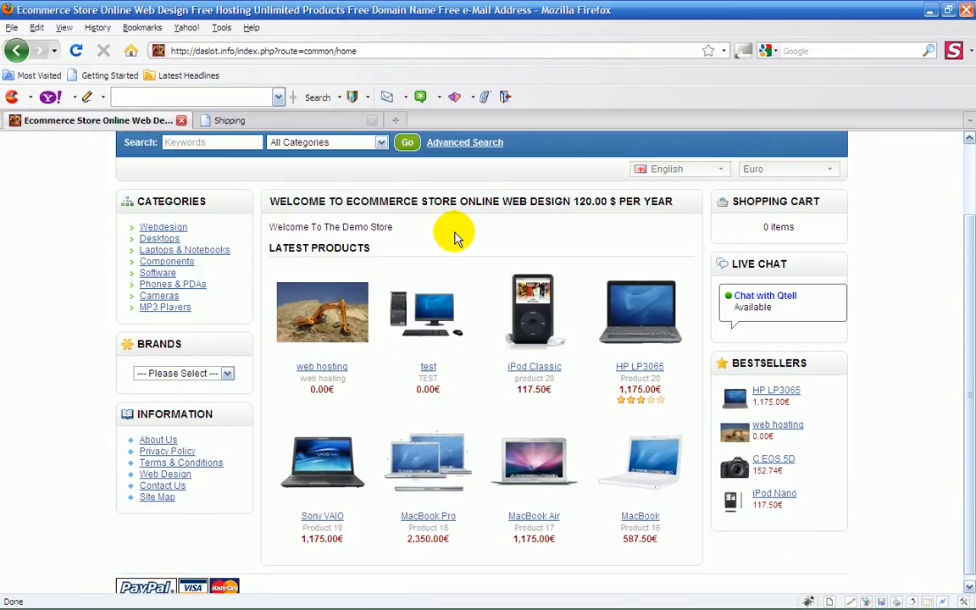
mouse_move(583, 264)
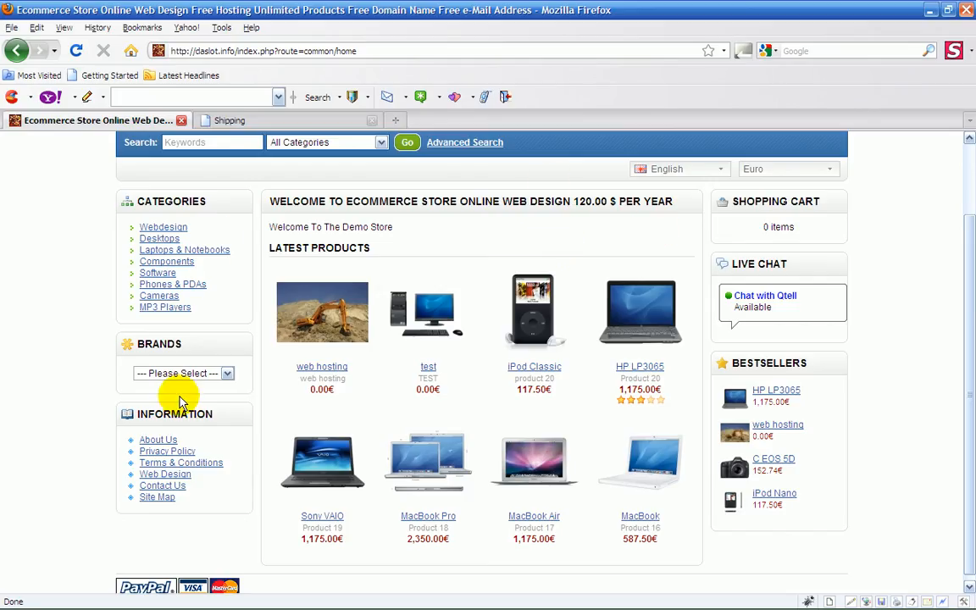
mouse_move(370, 291)
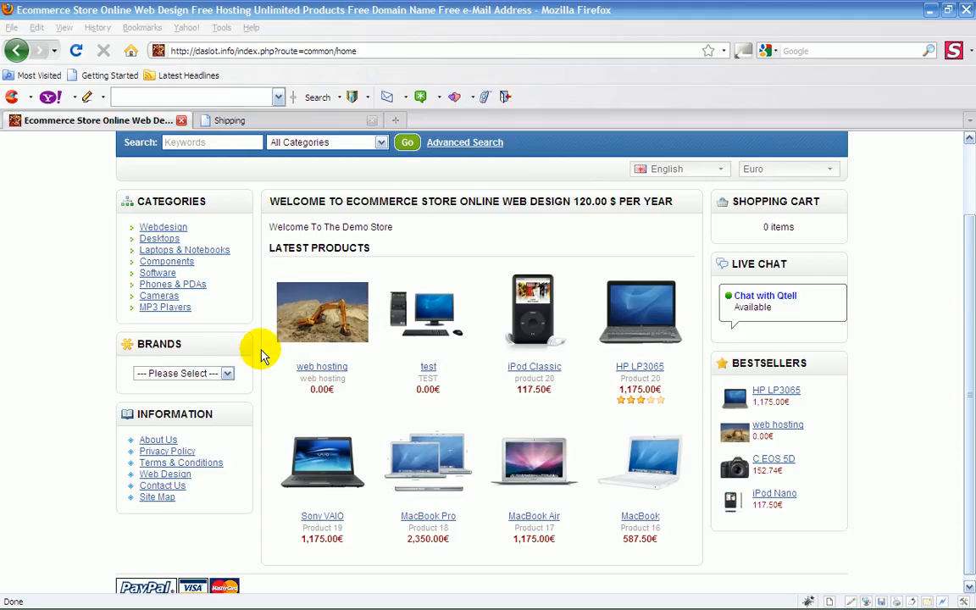
click(183, 373)
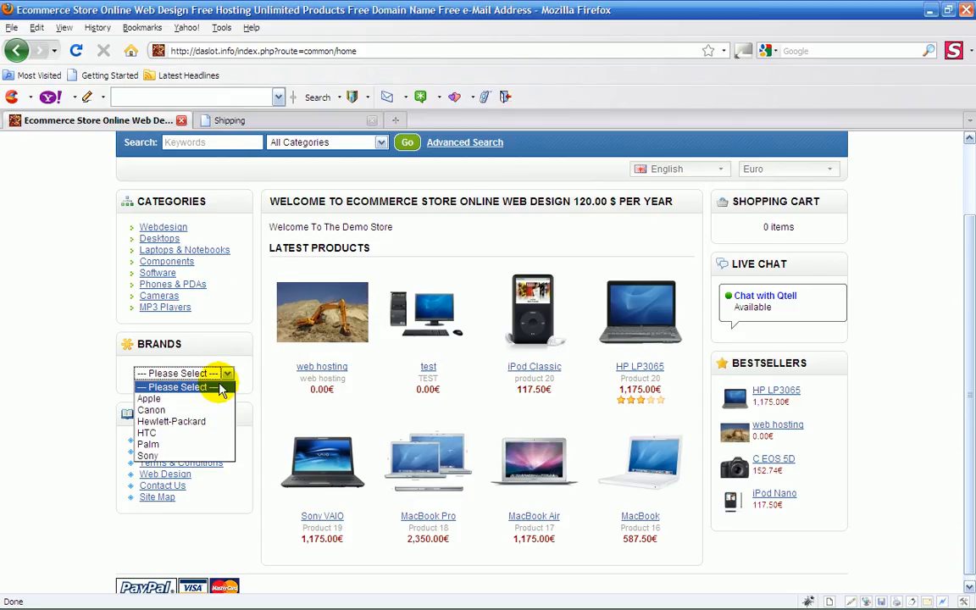
click(149, 398)
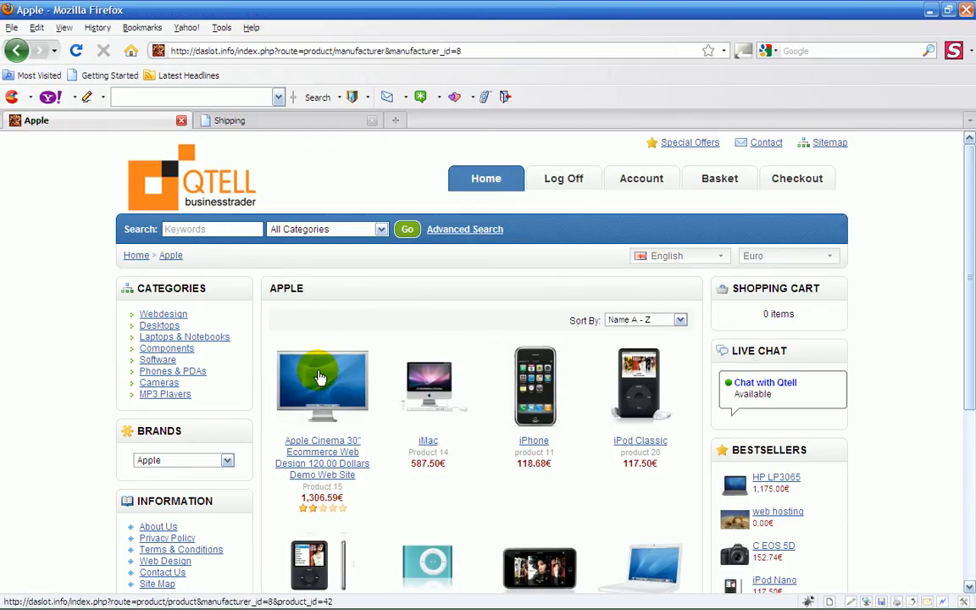
click(322, 386)
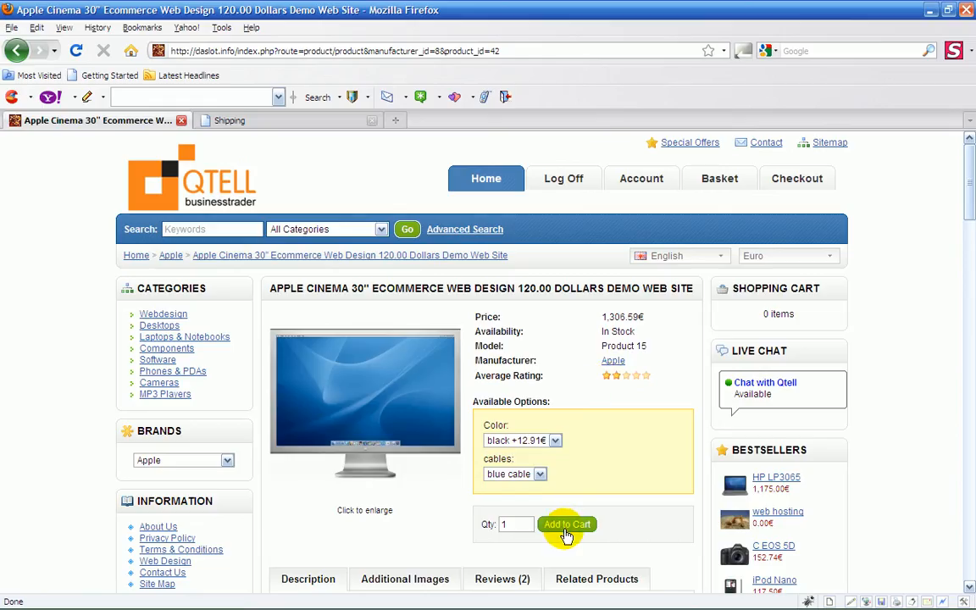
click(566, 523)
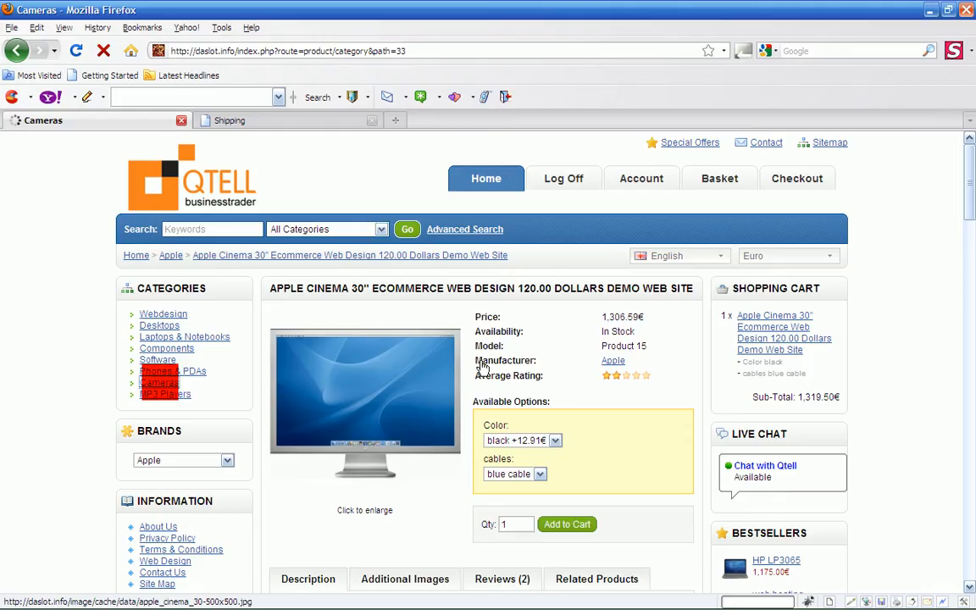
Step: Add the C EOS 5D from the Cameras category and view the shopping cart
click(159, 382)
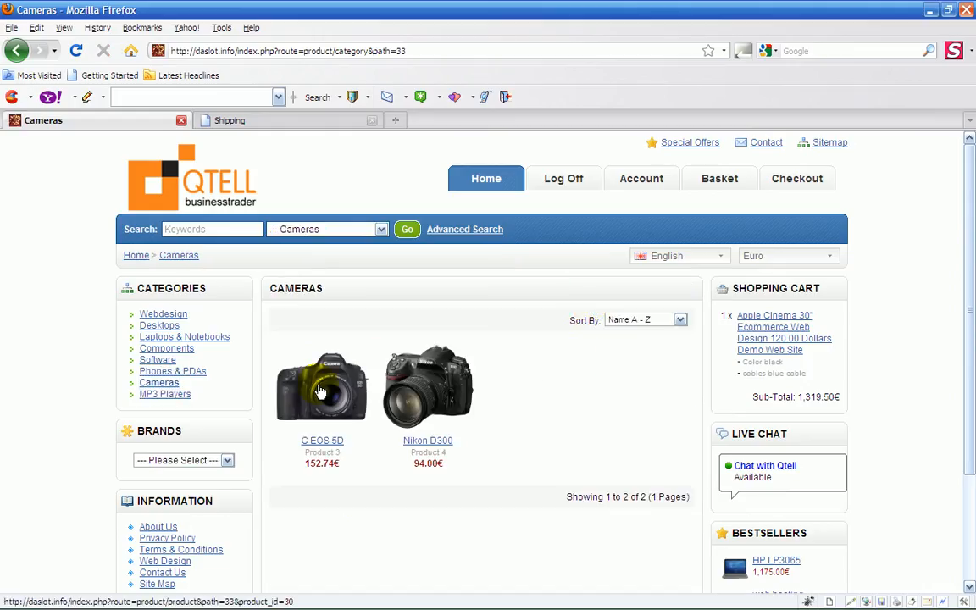
click(322, 386)
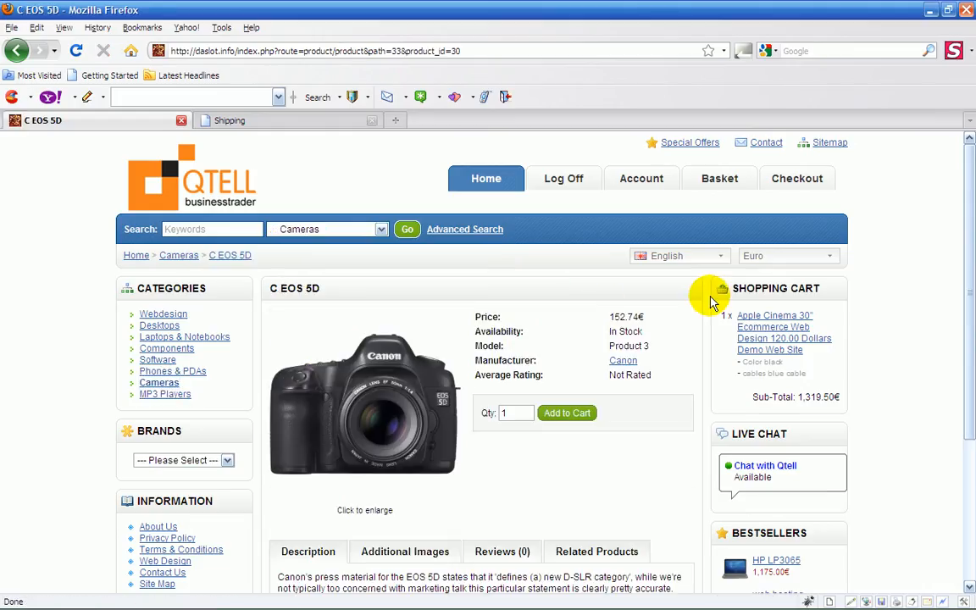
mouse_move(518, 413)
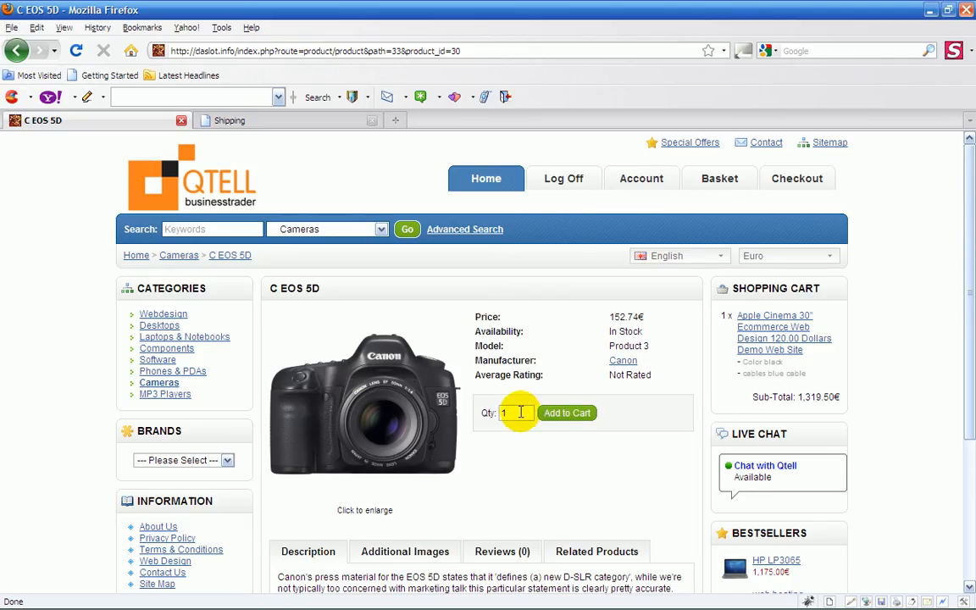
click(565, 413)
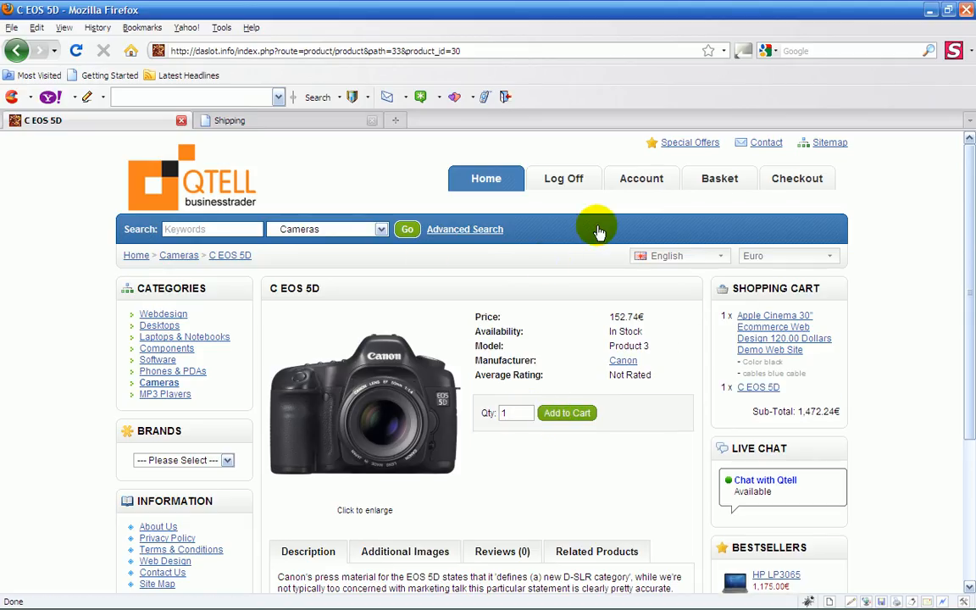
click(719, 178)
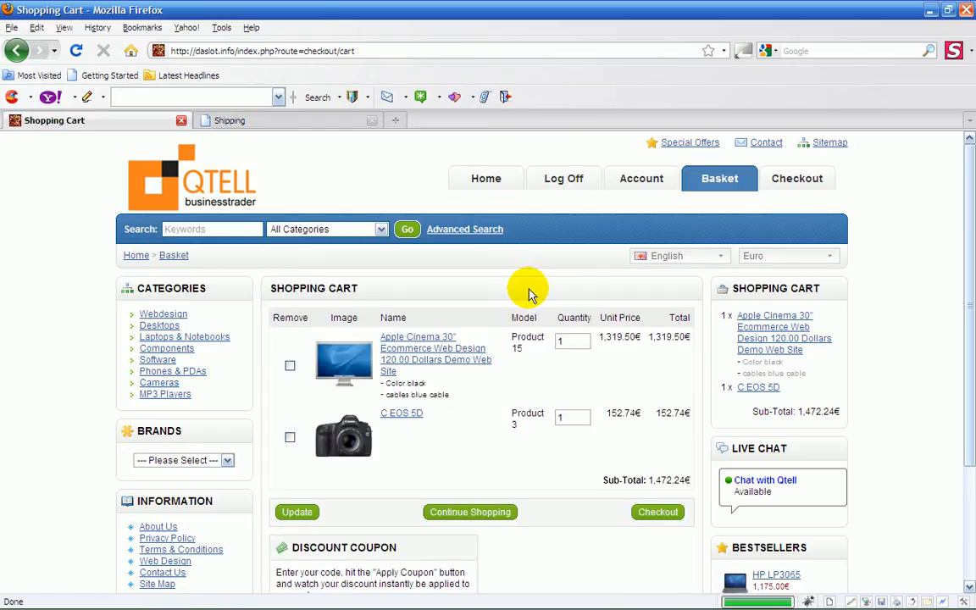
mouse_move(483, 388)
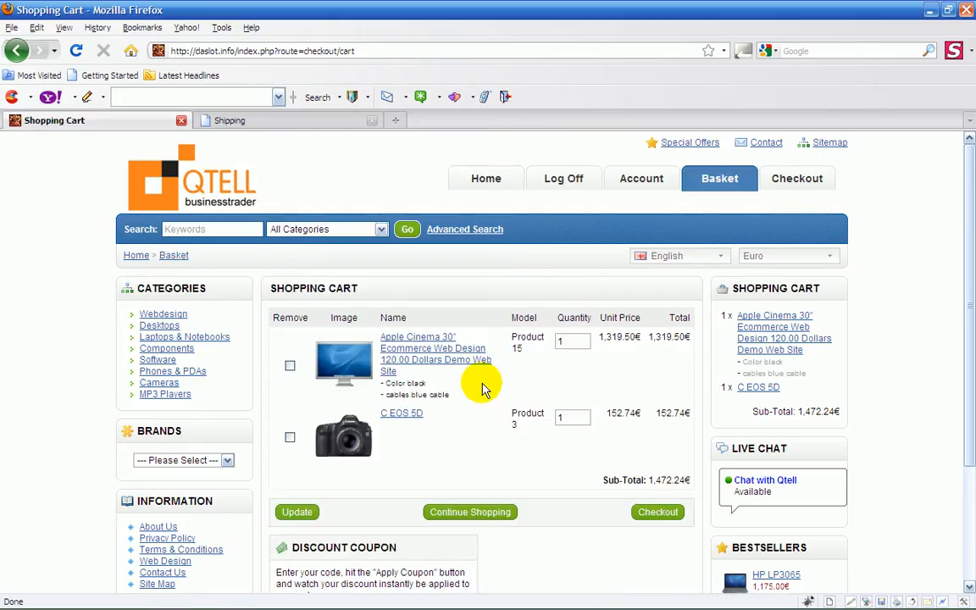
mouse_move(475, 393)
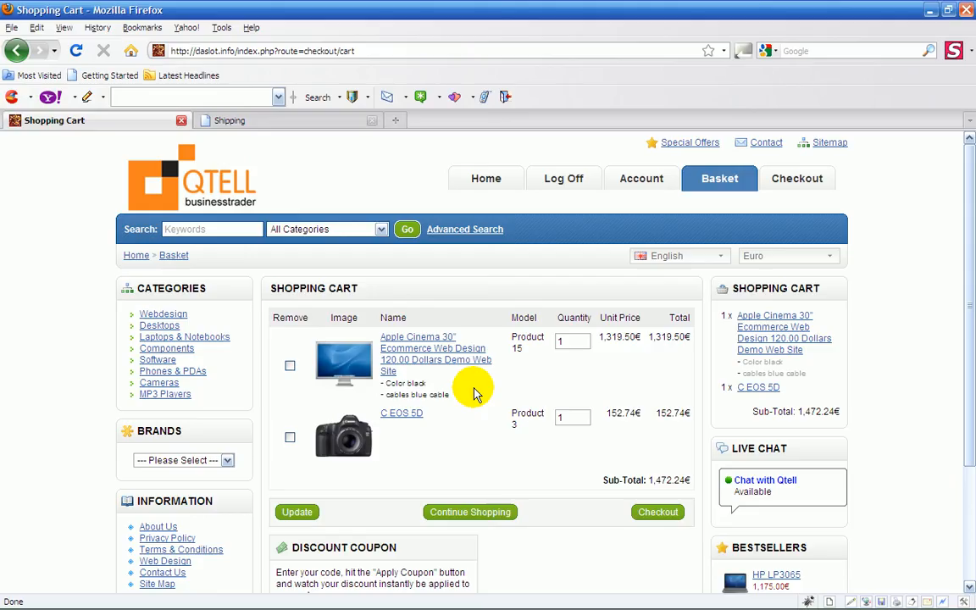
mouse_move(617, 317)
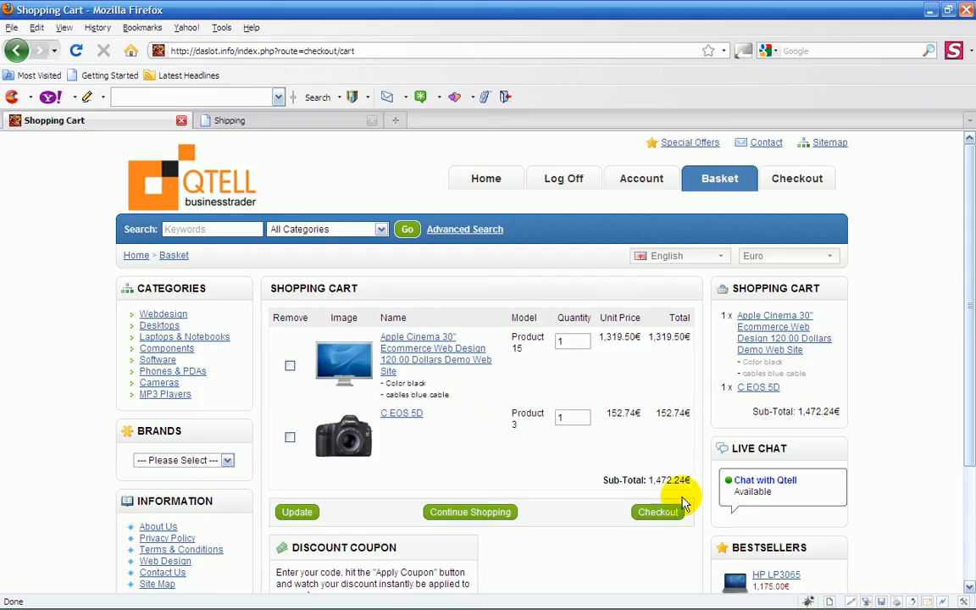
Step: Proceed to checkout showing UK shipping at 20.00€ for 19.00kg, then return to the admin shipping page
scroll(down, 3)
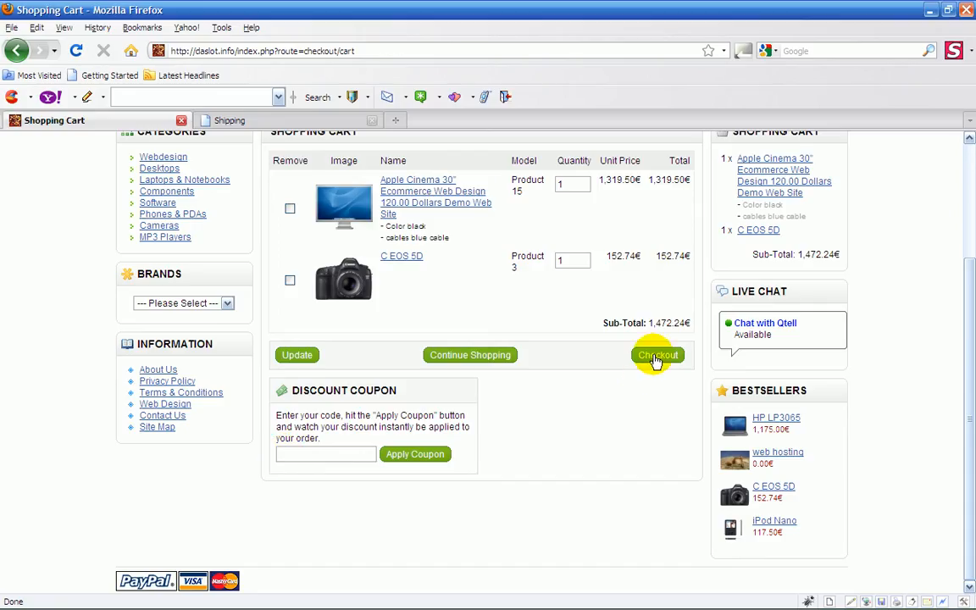
click(657, 355)
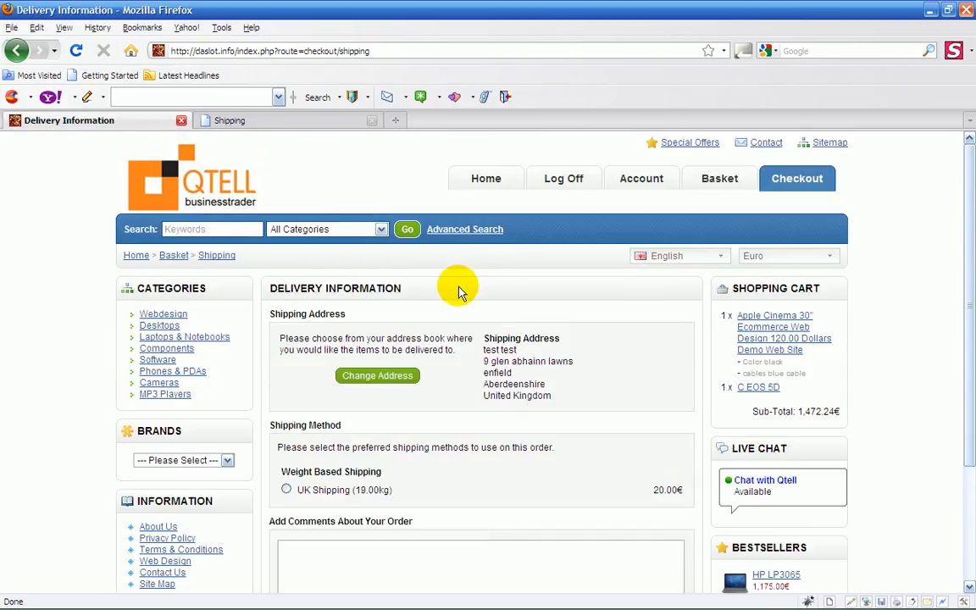
scroll(down, 3)
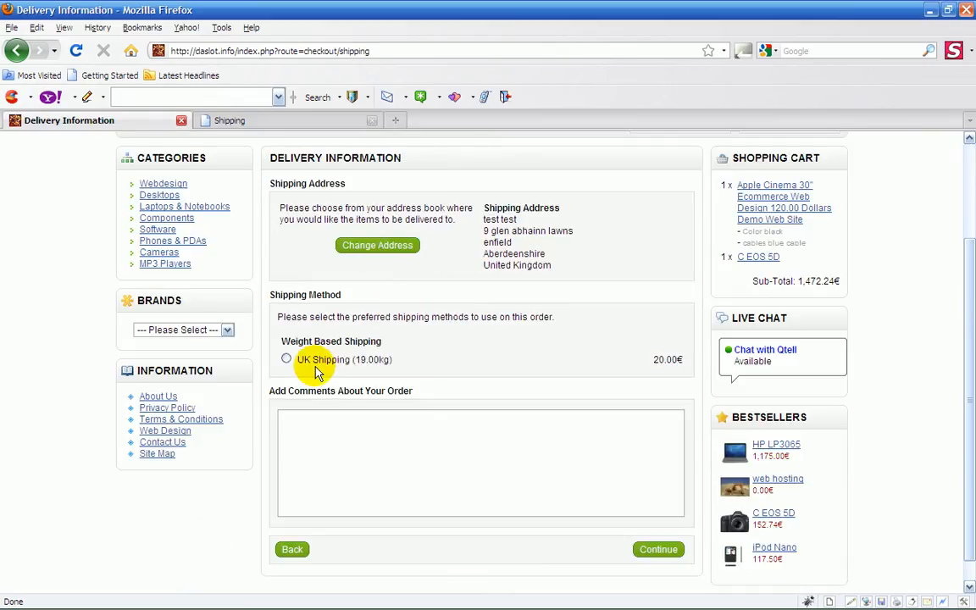
mouse_move(471, 355)
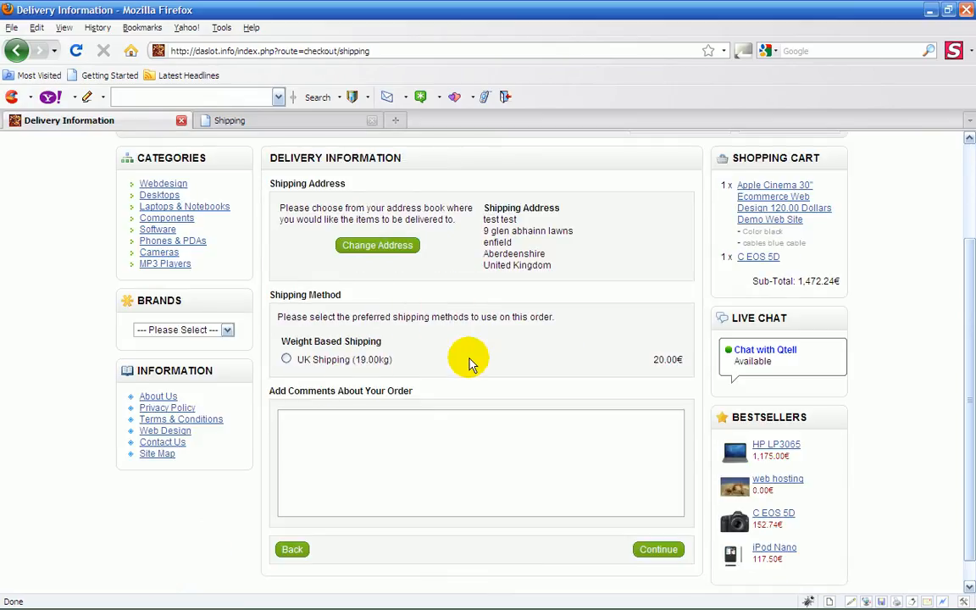
mouse_move(647, 366)
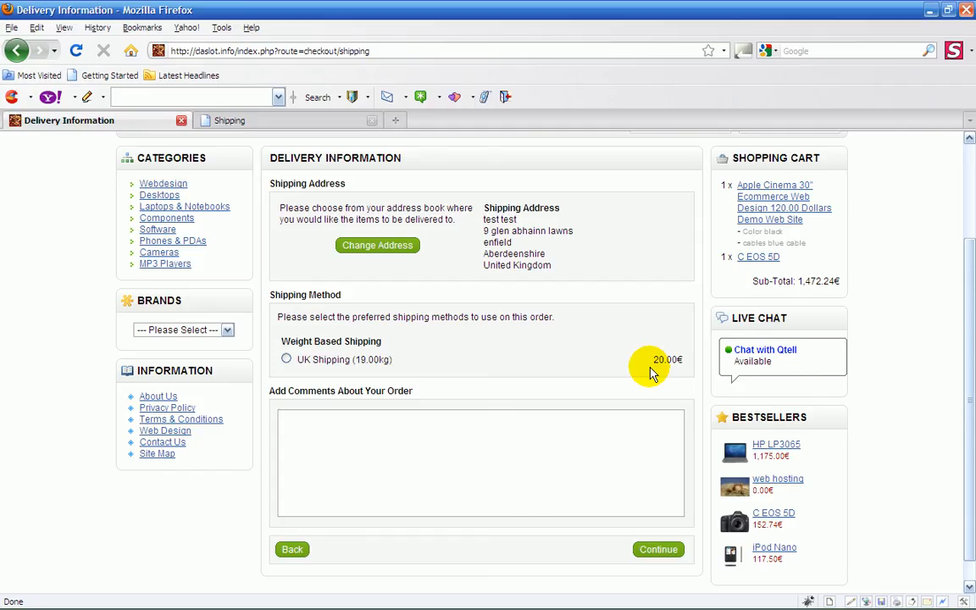
mouse_move(274, 154)
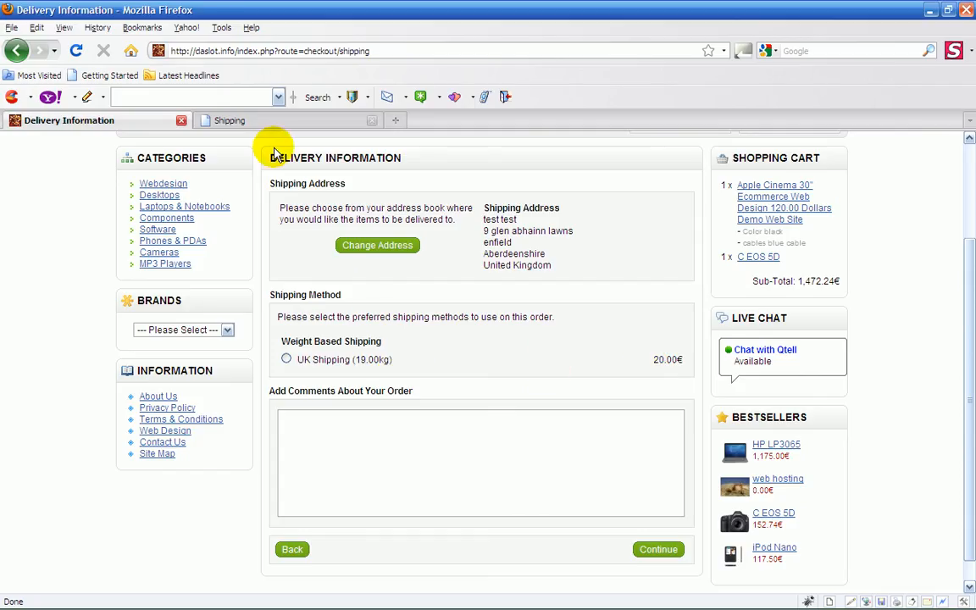
click(288, 120)
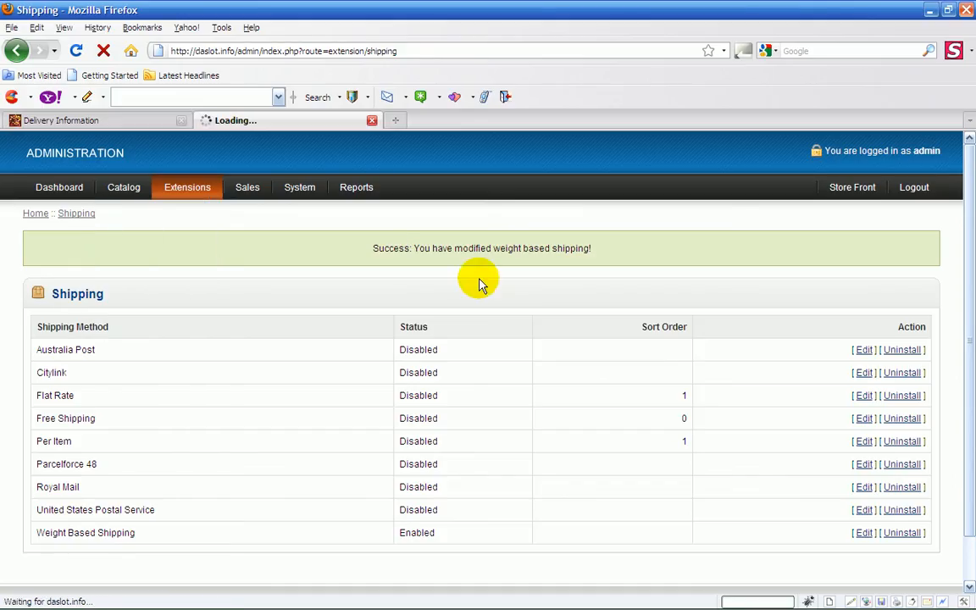
Step: Open the Apple Cinema 30" product for editing from Catalog > Products
click(122, 187)
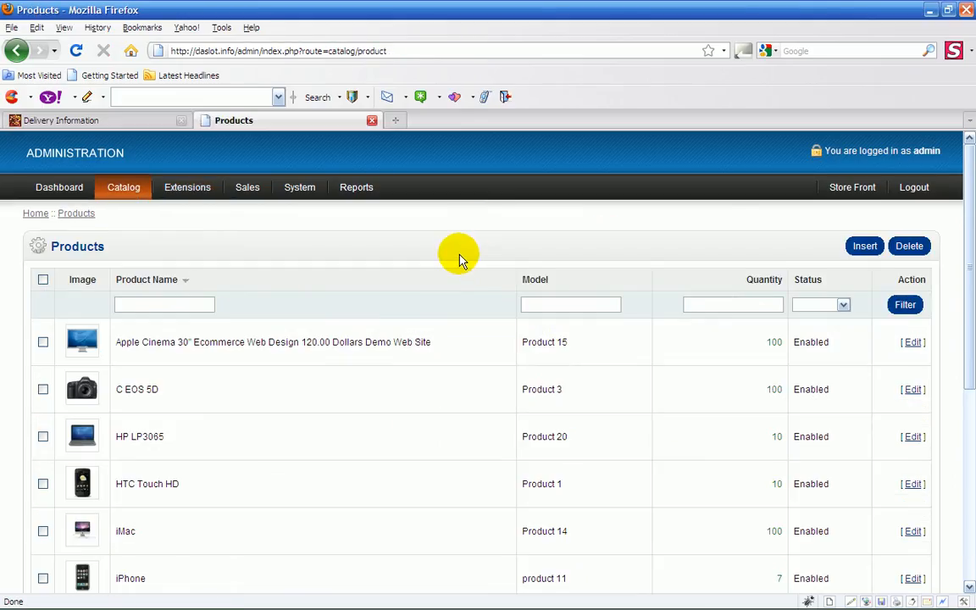
mouse_move(712, 335)
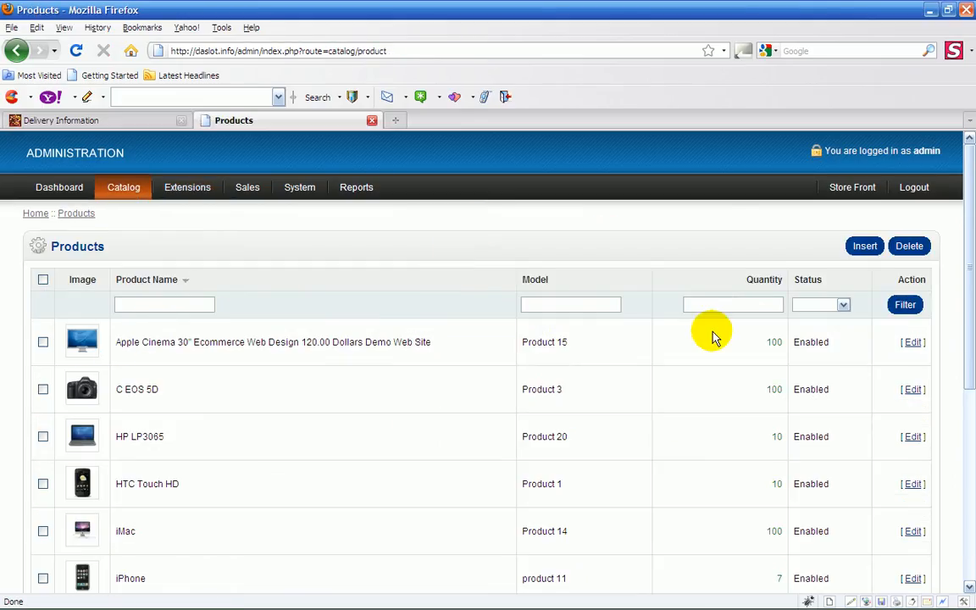
click(911, 342)
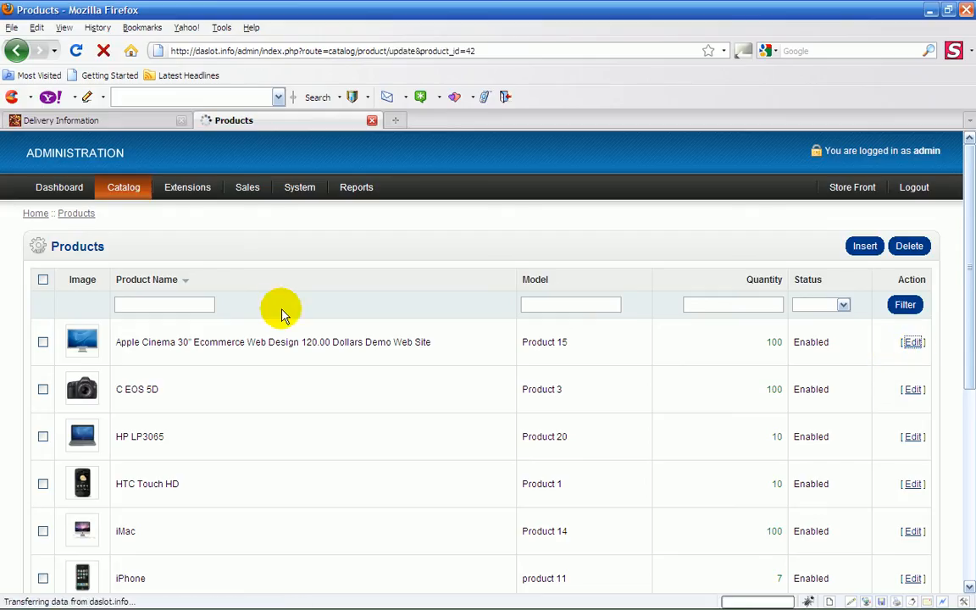
click(911, 342)
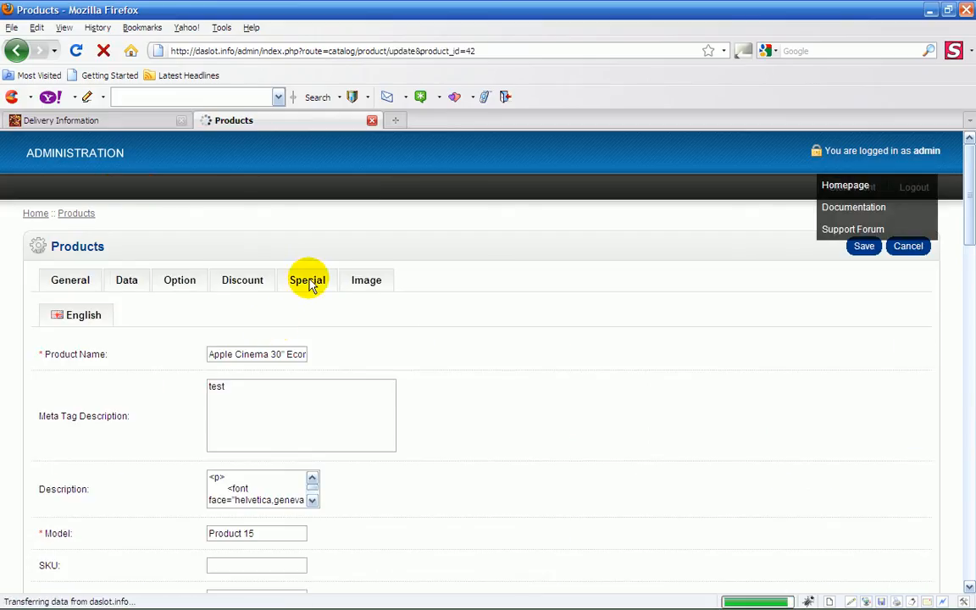
scroll(down, 3)
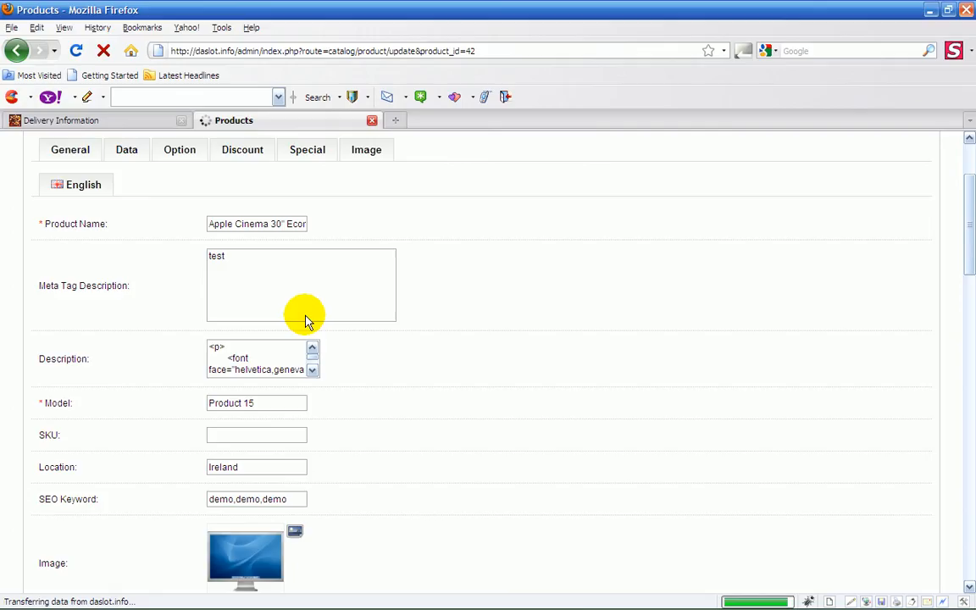
scroll(down, 3)
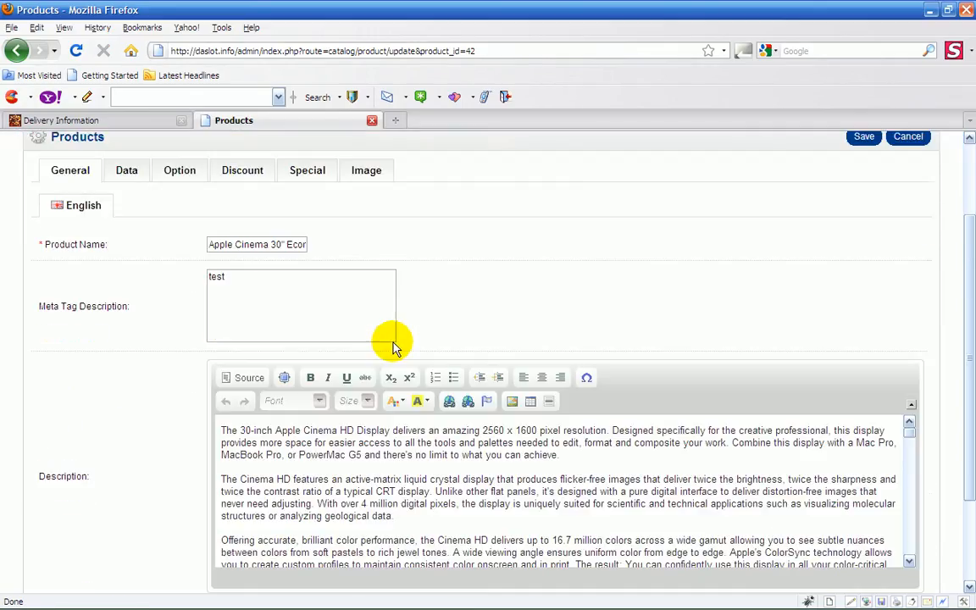
Step: View the Data details showing the product's weight of 14.00 kilograms
click(126, 169)
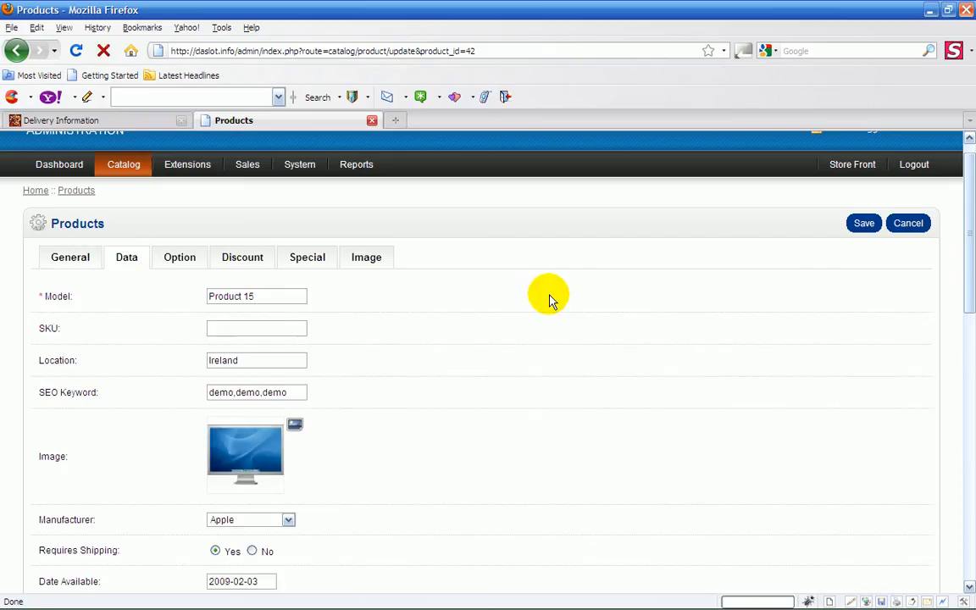
scroll(down, 3)
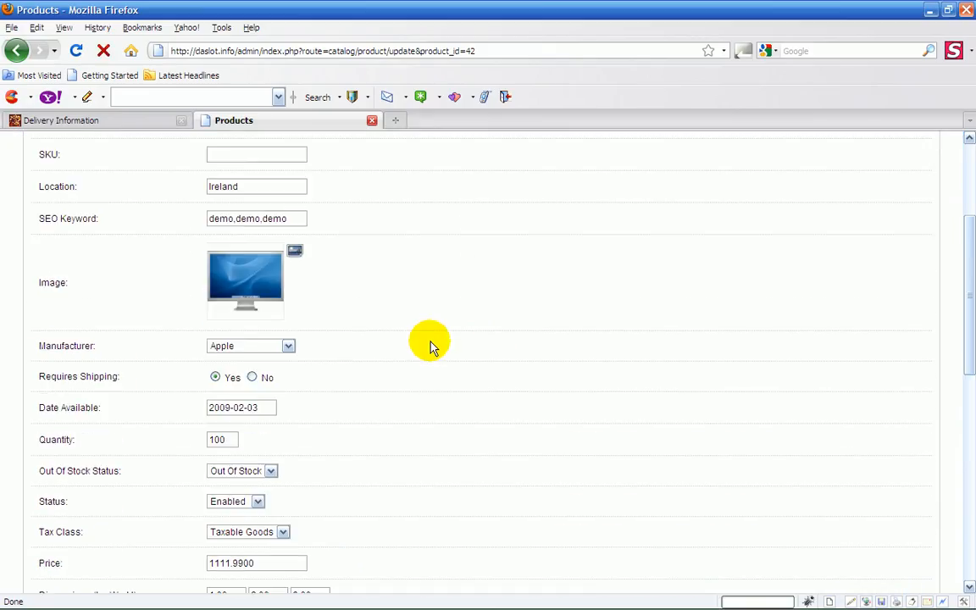
scroll(down, 3)
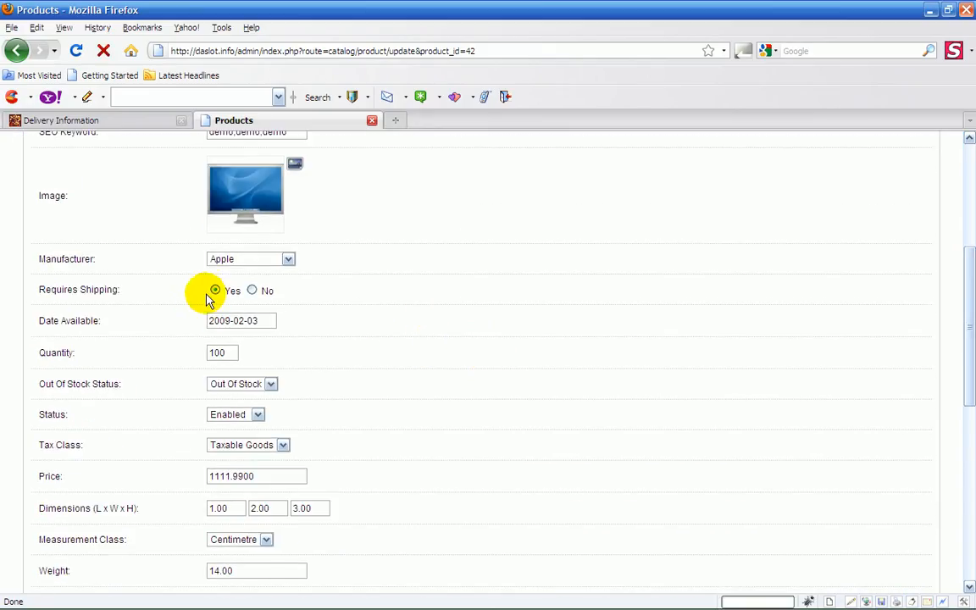
click(215, 290)
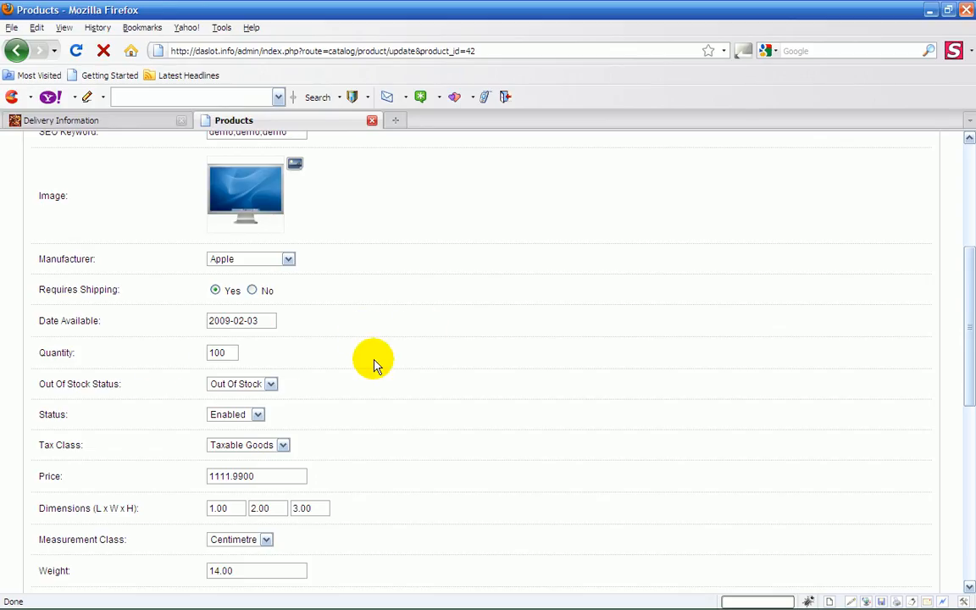
scroll(down, 3)
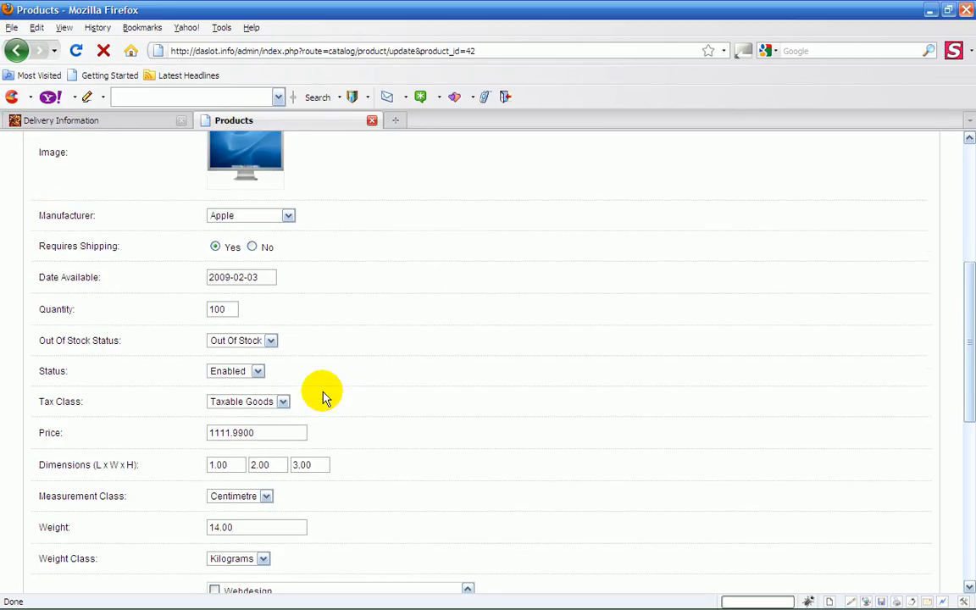
scroll(down, 3)
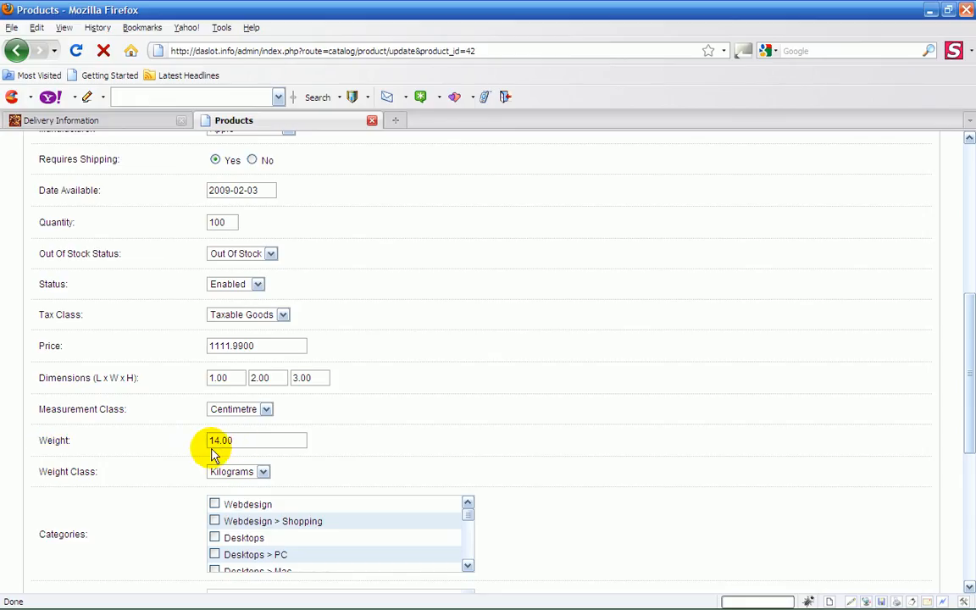
mouse_move(393, 424)
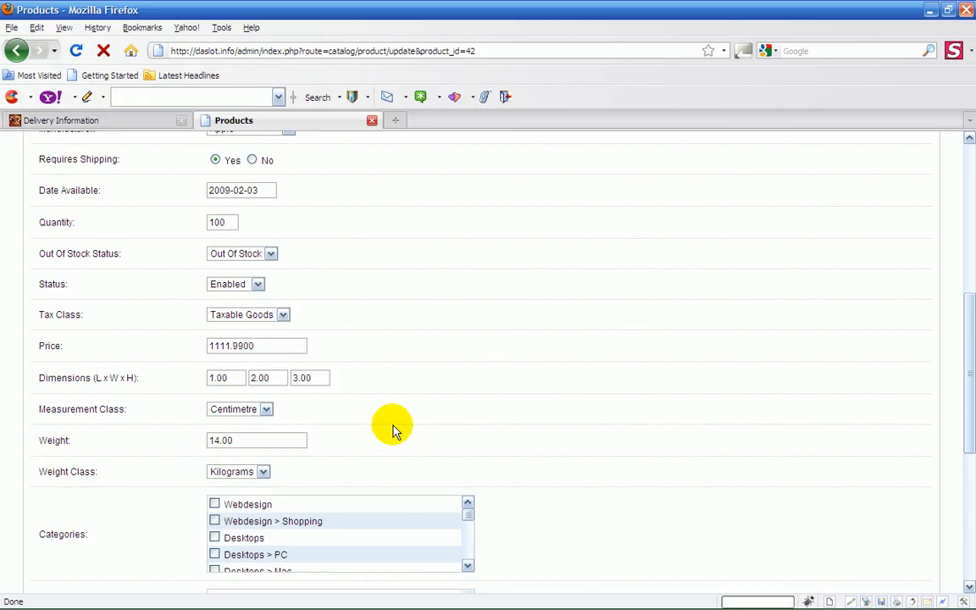
mouse_move(495, 335)
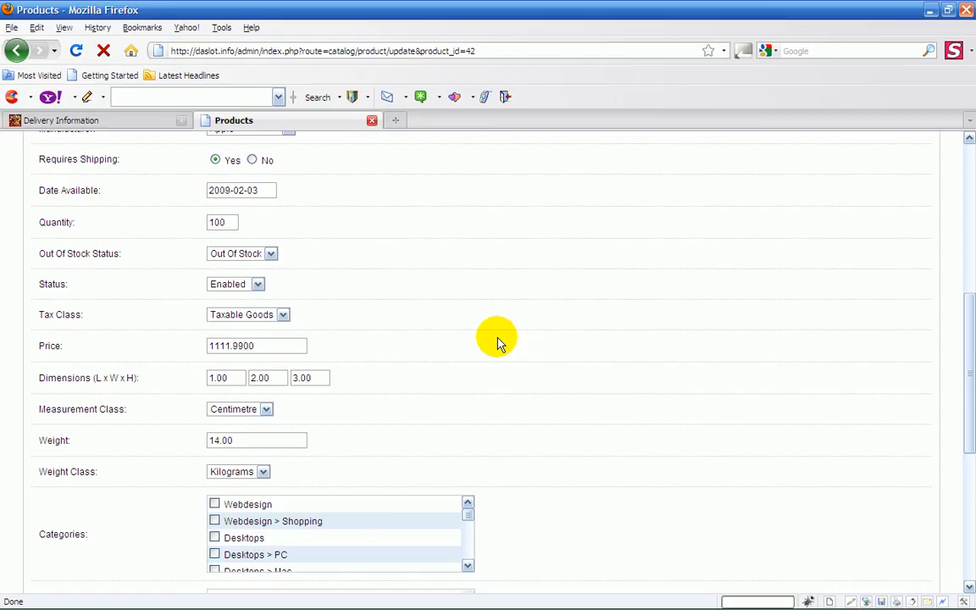
mouse_move(546, 230)
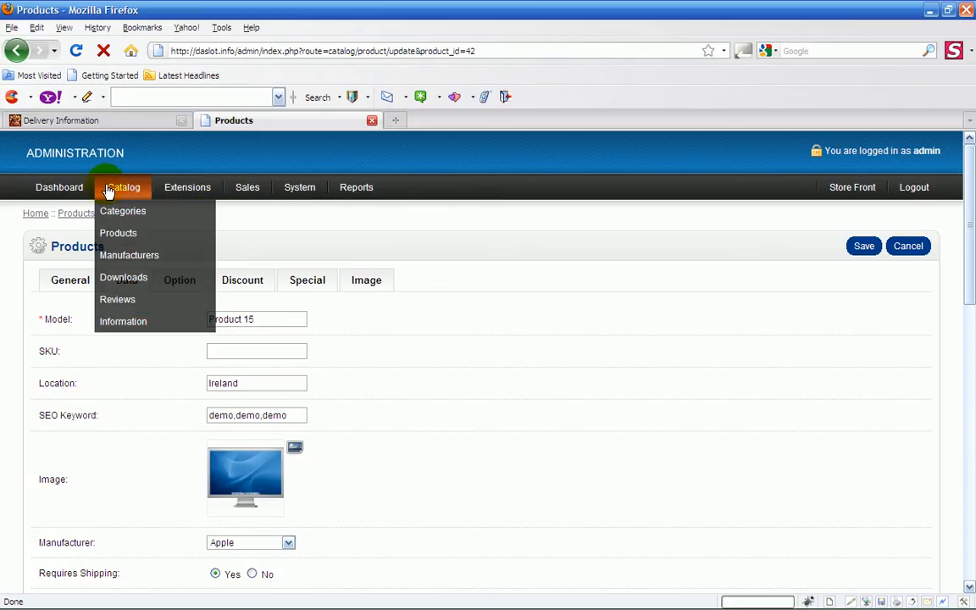
Step: Edit the C EOS 5D product and check its Data details showing a weight of 5.00 kilograms
click(119, 232)
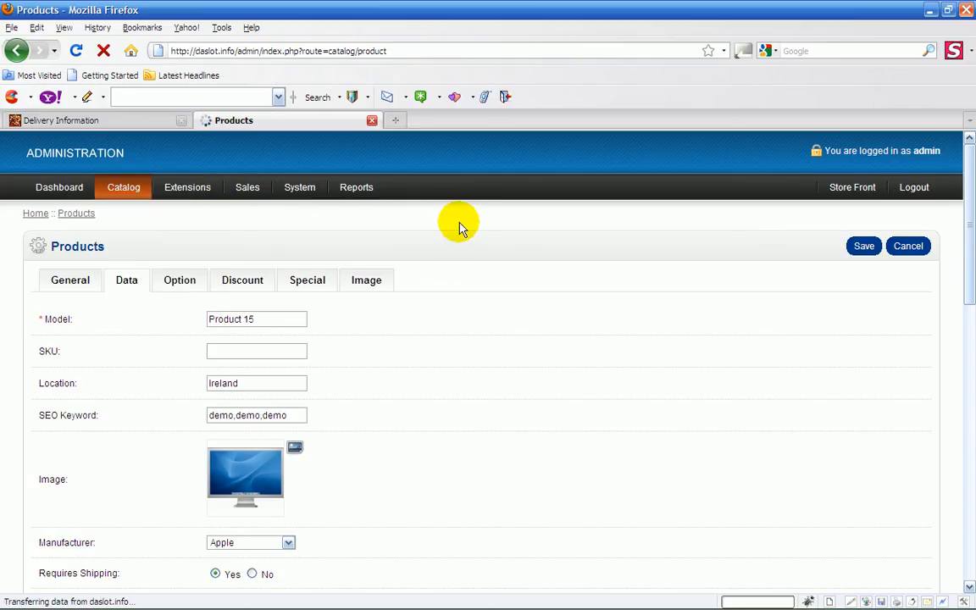
click(908, 246)
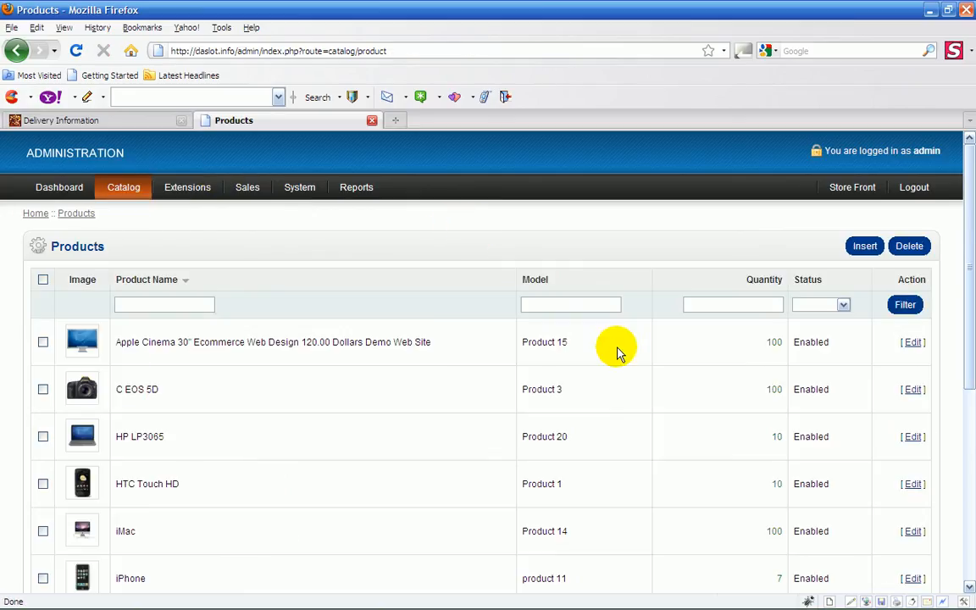
click(911, 388)
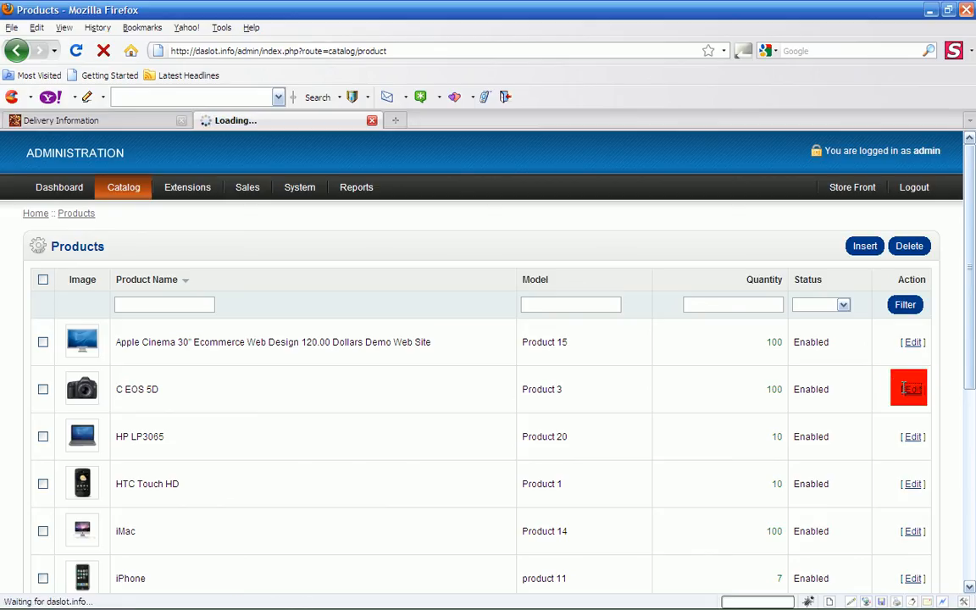
click(912, 388)
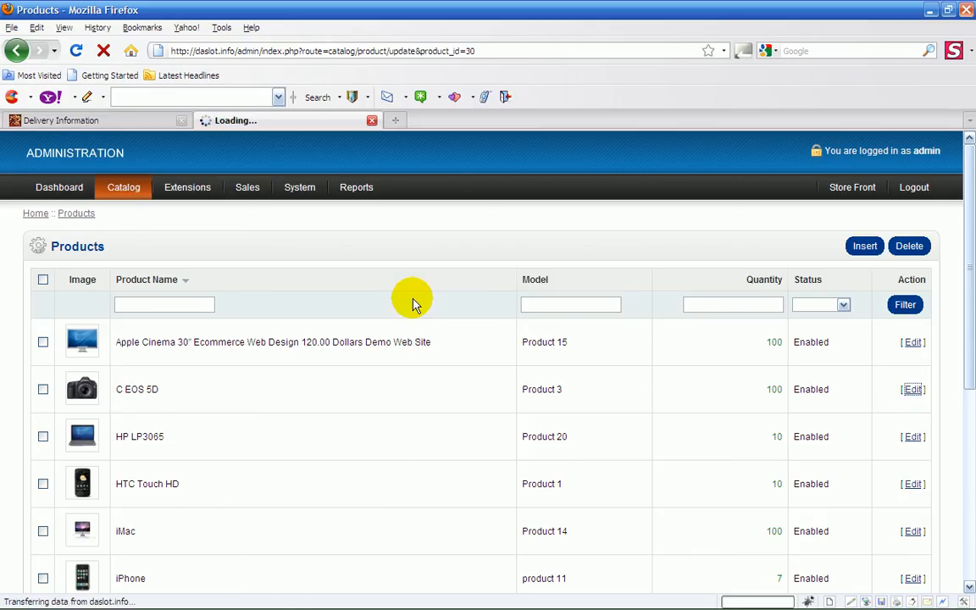
click(911, 388)
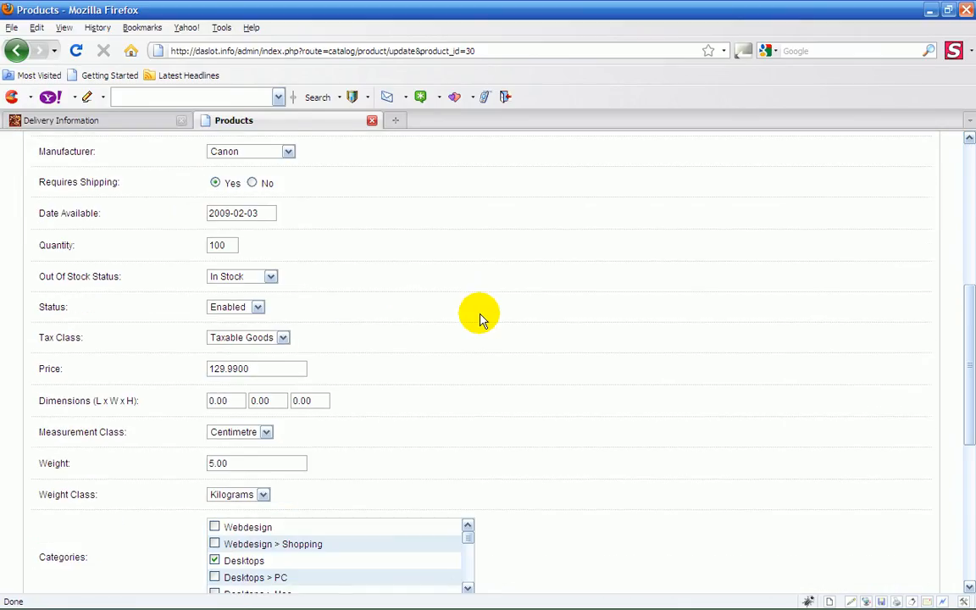
scroll(down, 3)
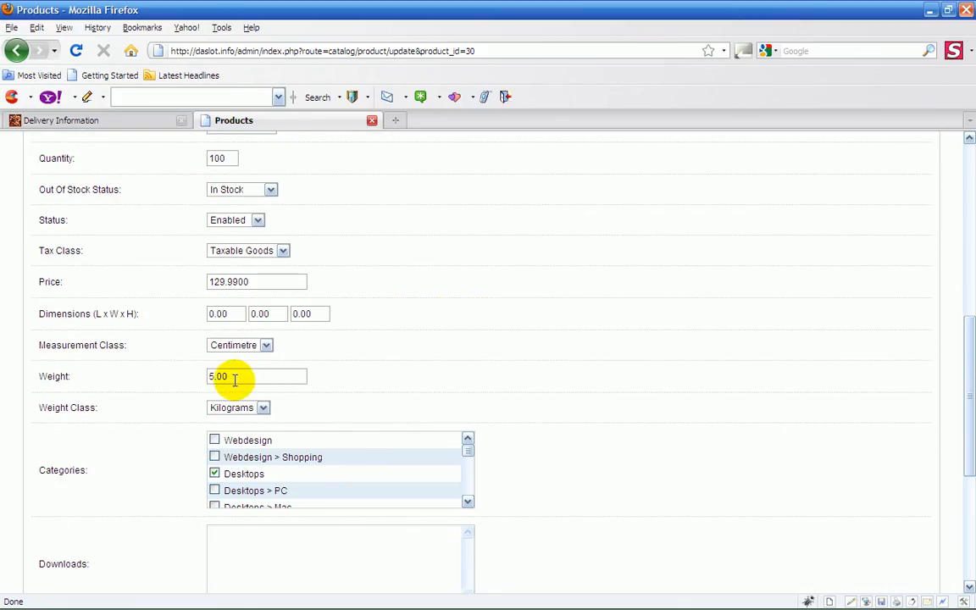
scroll(up, 3)
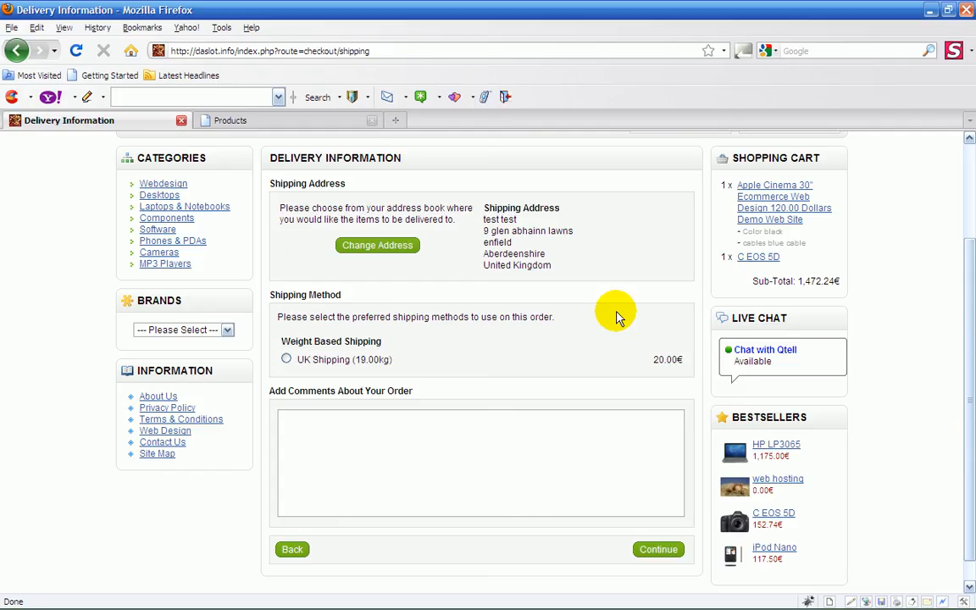
mouse_move(624, 301)
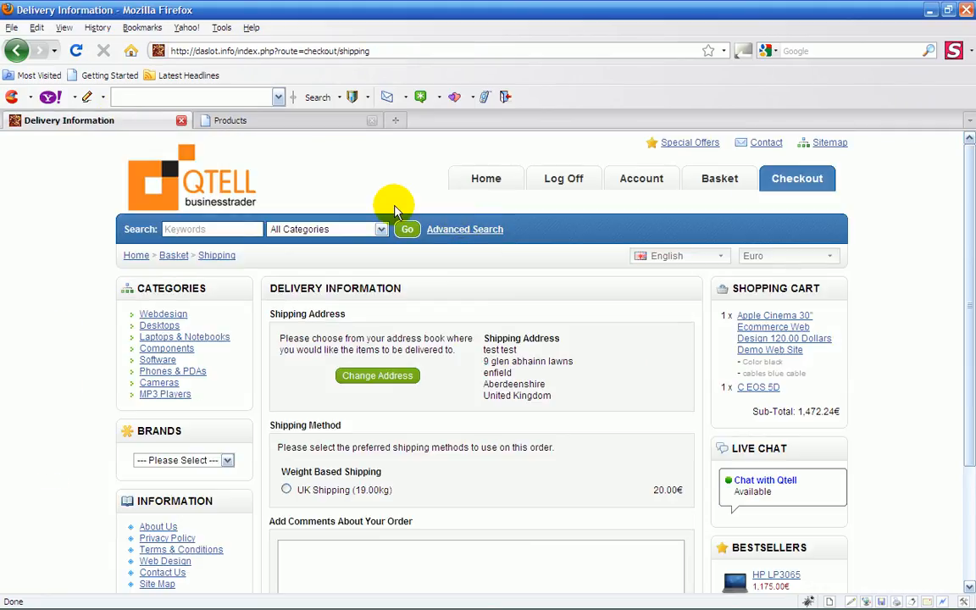
Step: Continue from the delivery step with UK Shipping at 20.00€ to the payment step
scroll(down, 3)
text(qqq)
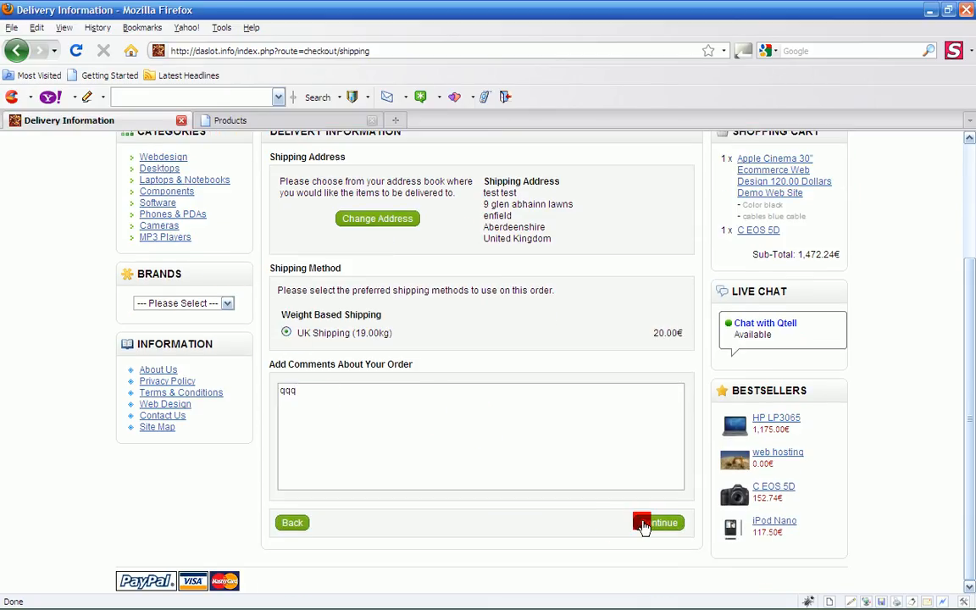
click(661, 522)
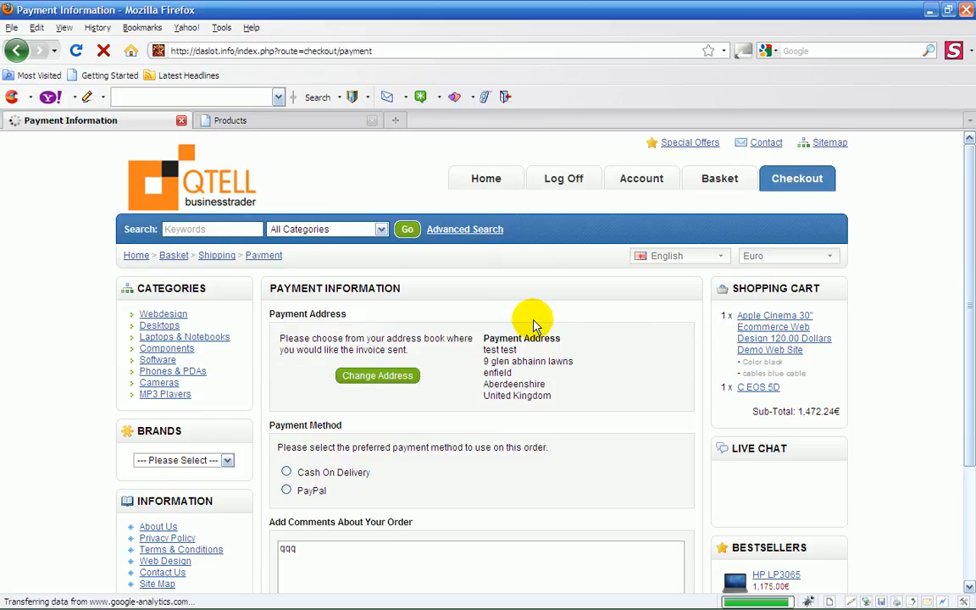
Step: Choose Cash On Delivery, accept the Terms & Conditions and reach the checkout confirmation
click(287, 471)
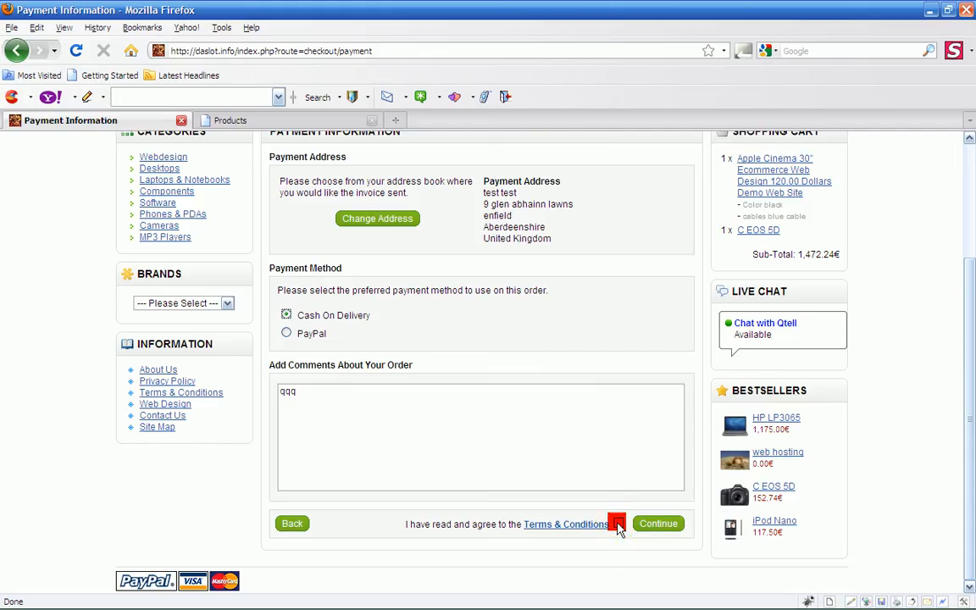
click(619, 524)
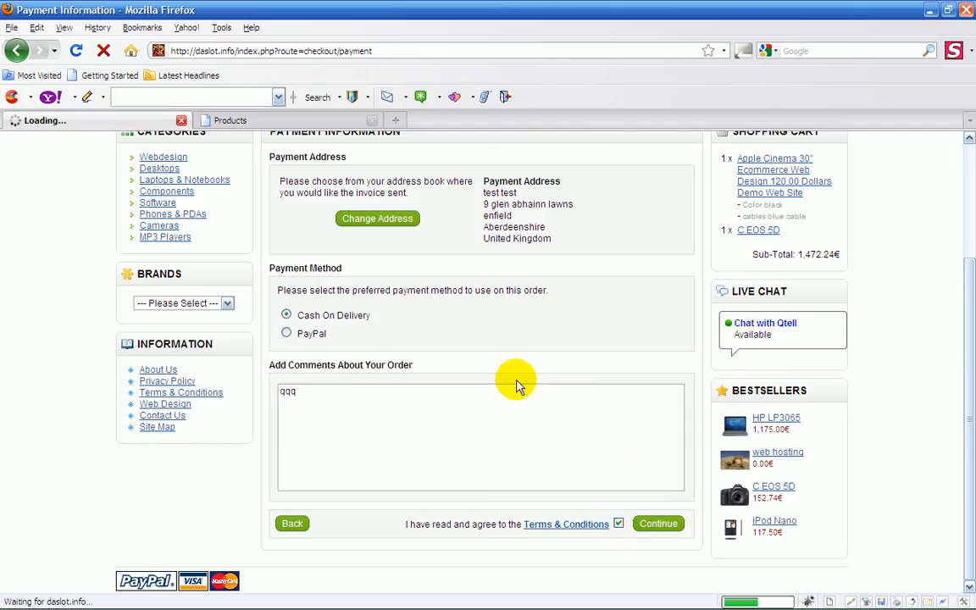
click(657, 523)
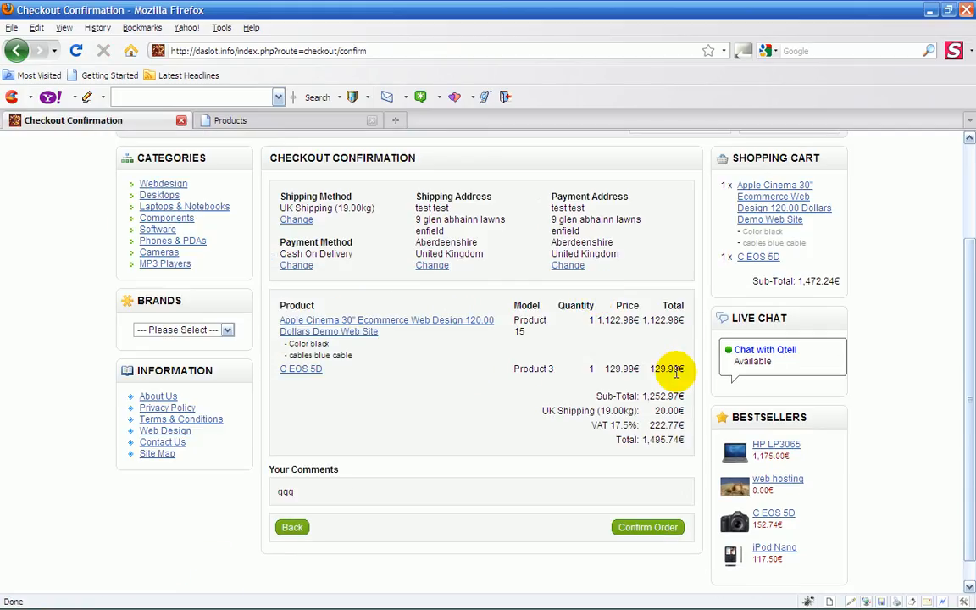
mouse_move(624, 416)
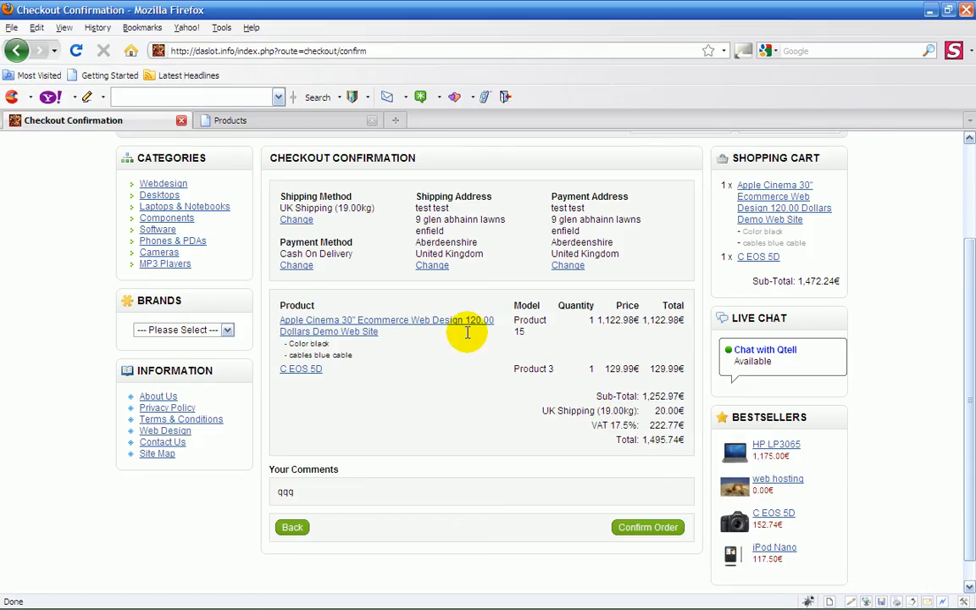
mouse_move(477, 298)
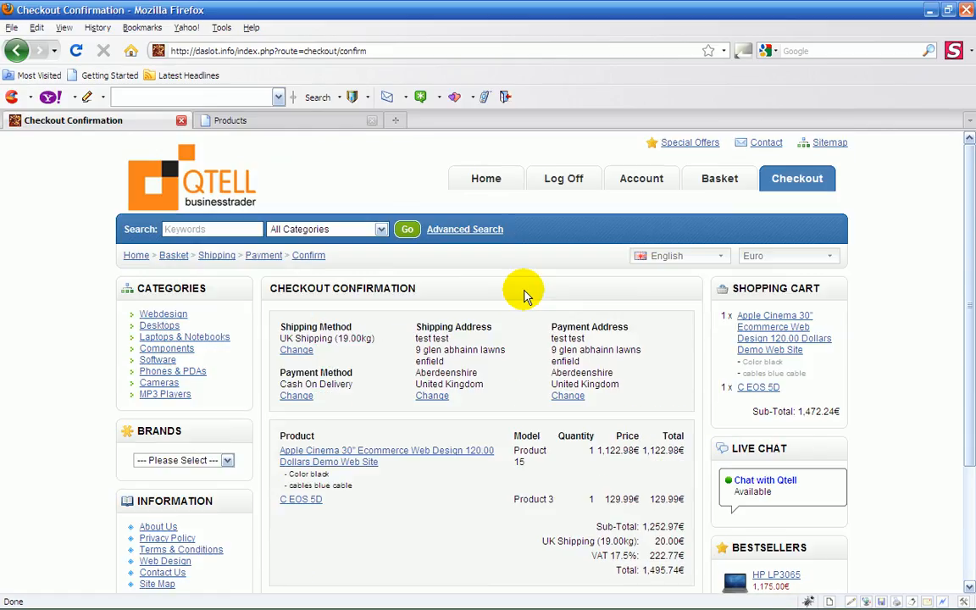
mouse_move(520, 297)
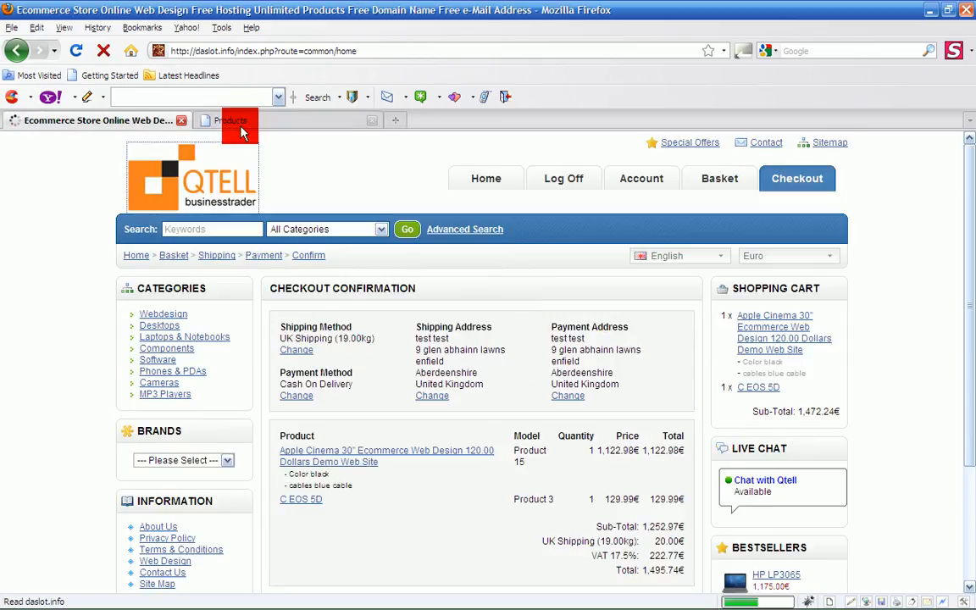
Step: Open System > Settings in the admin and view the Option tab's guest and stock checkout settings
click(229, 118)
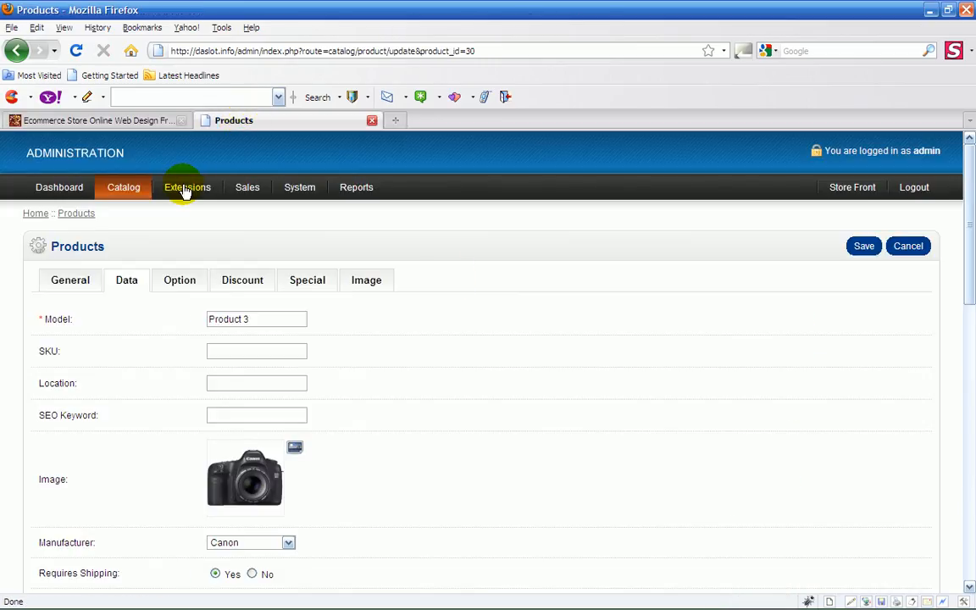
click(298, 186)
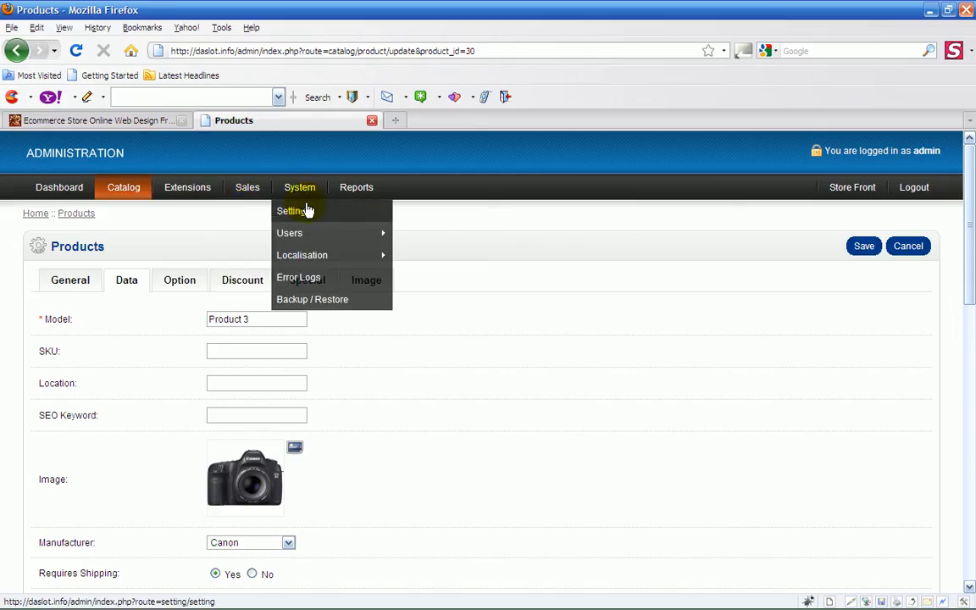
click(295, 210)
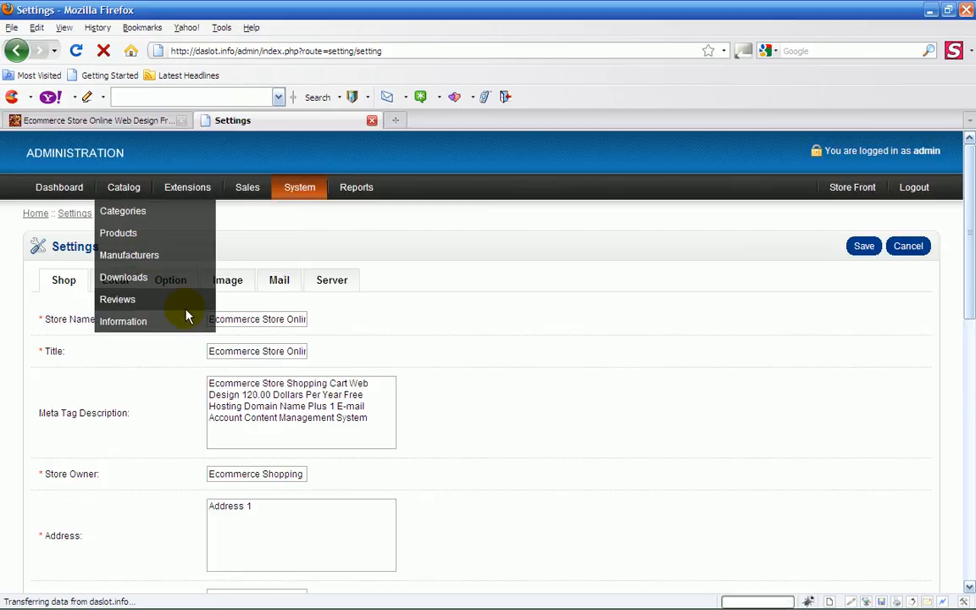
scroll(down, 3)
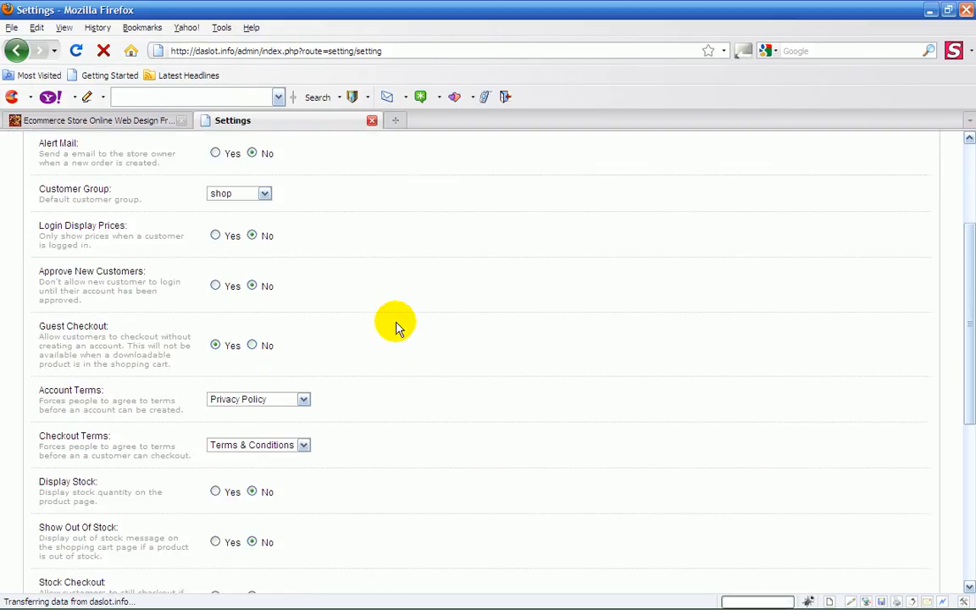
scroll(down, 3)
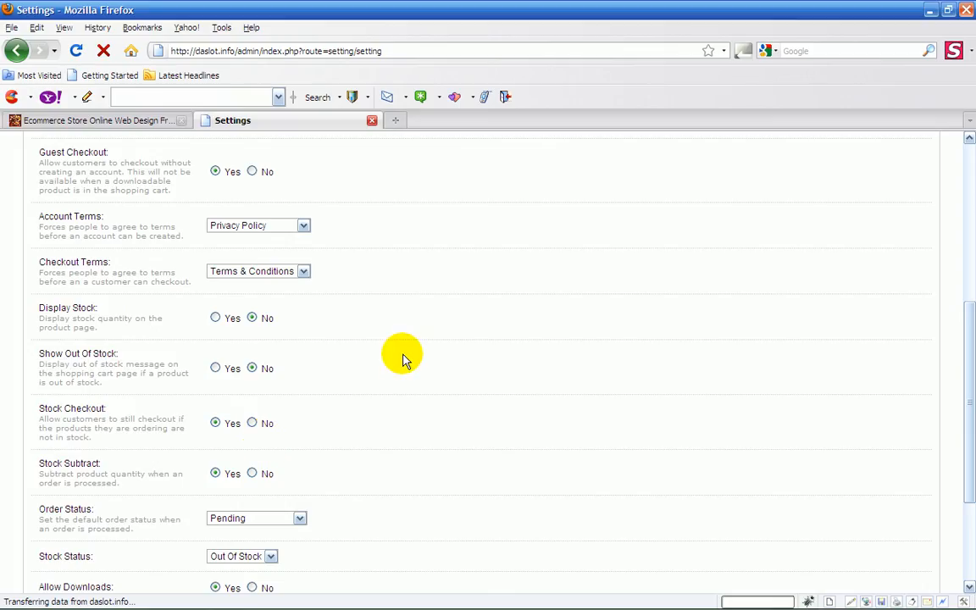
mouse_move(222, 339)
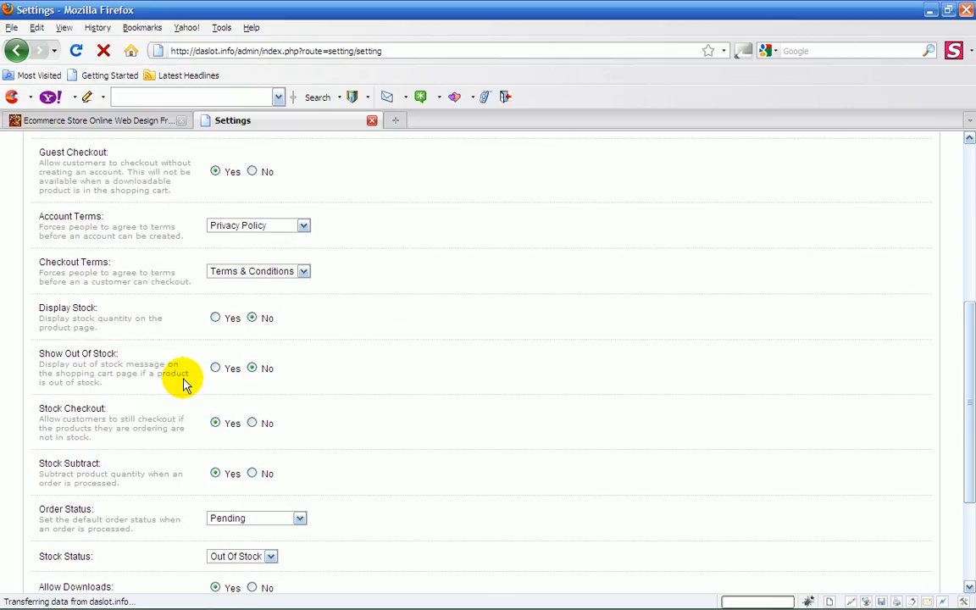
mouse_move(144, 422)
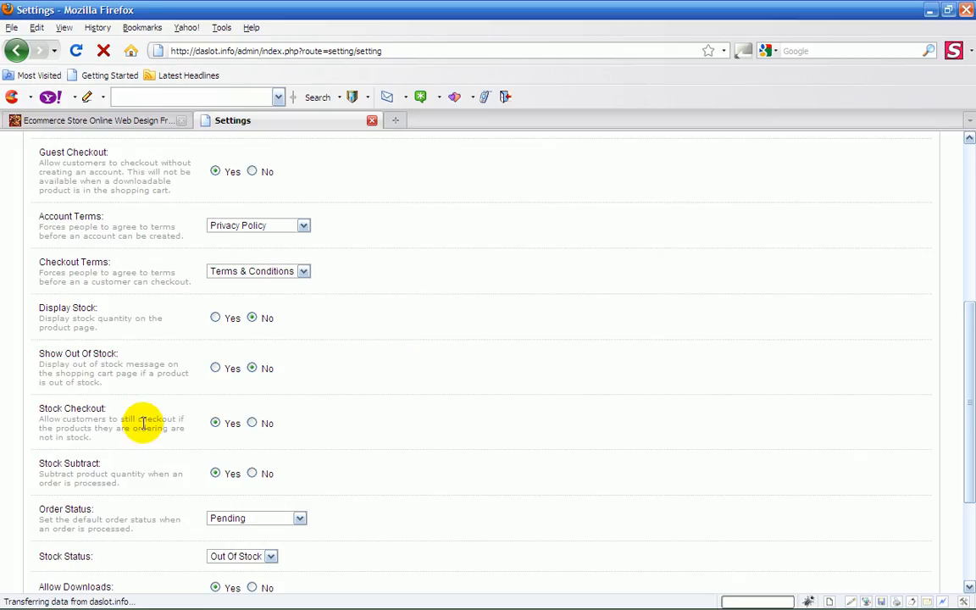
mouse_move(312, 432)
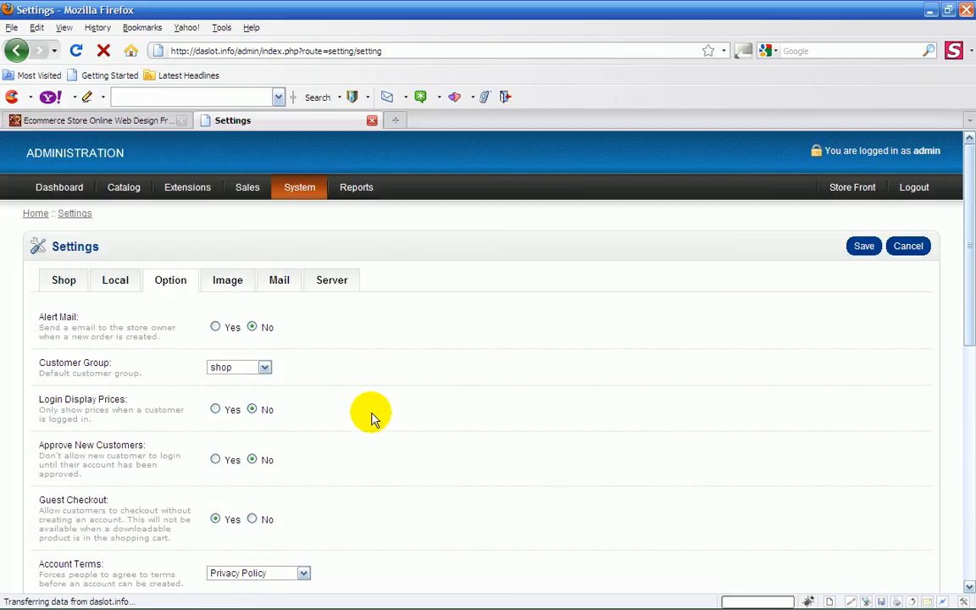
click(186, 186)
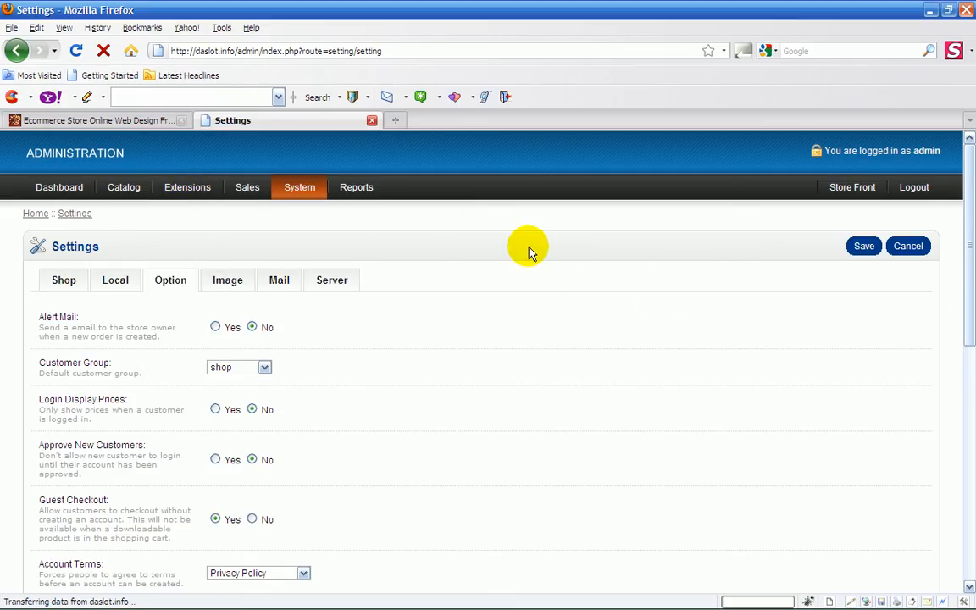
mouse_move(627, 261)
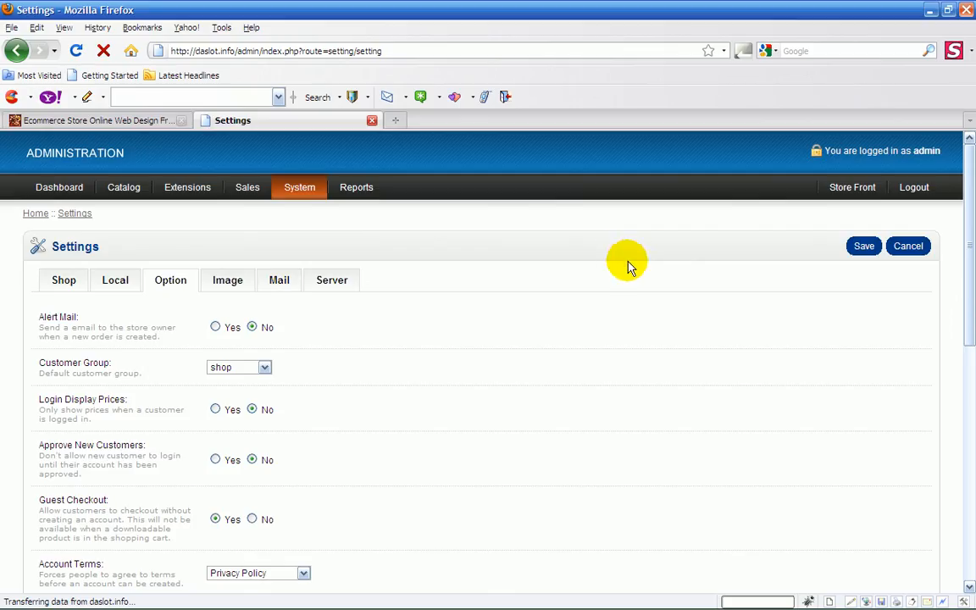